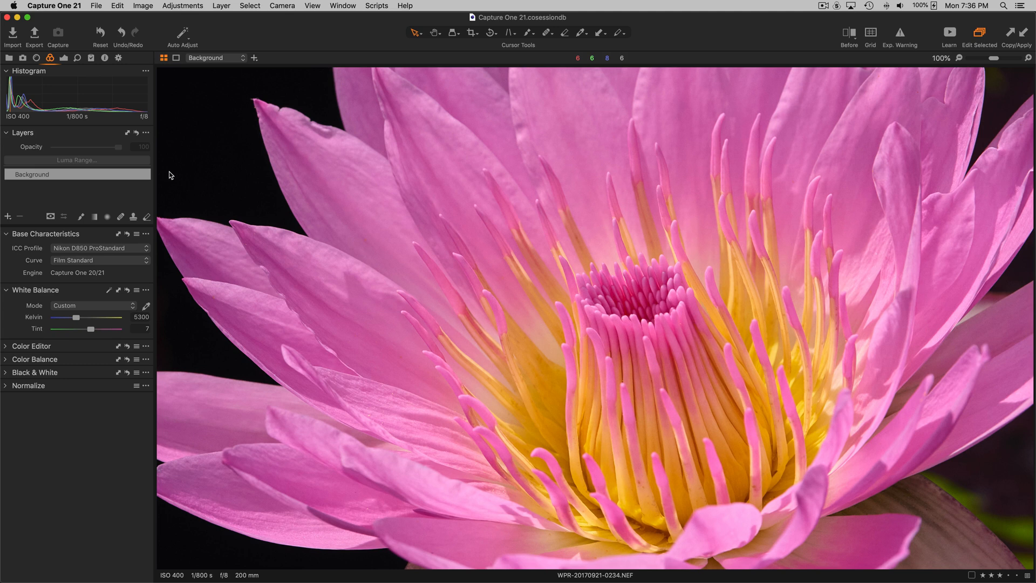
{"action": "mouse_move", "coordinate": [170, 258]}
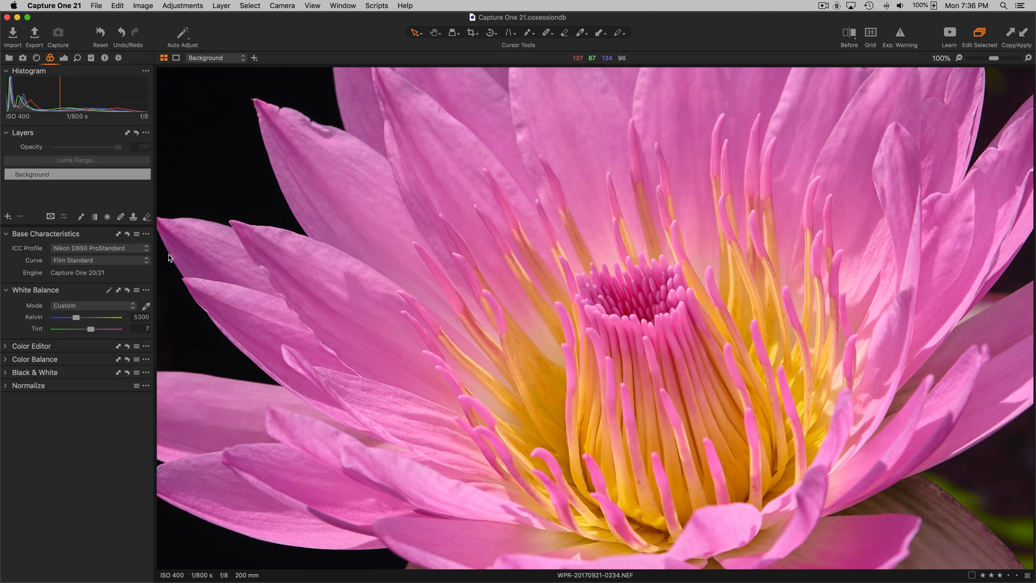
{"action": "mouse_move", "coordinate": [131, 253]}
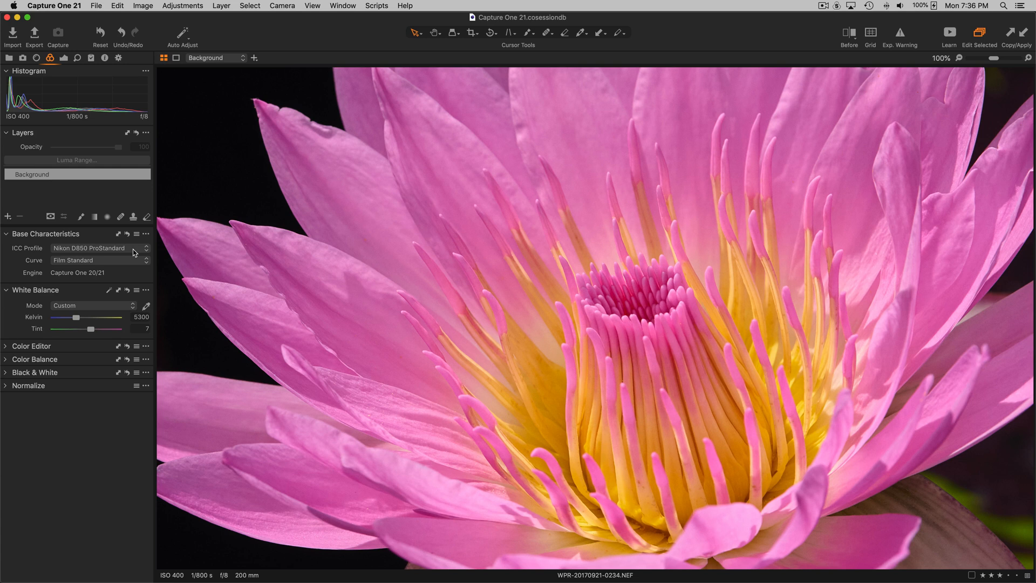
{"action": "mouse_move", "coordinate": [160, 252]}
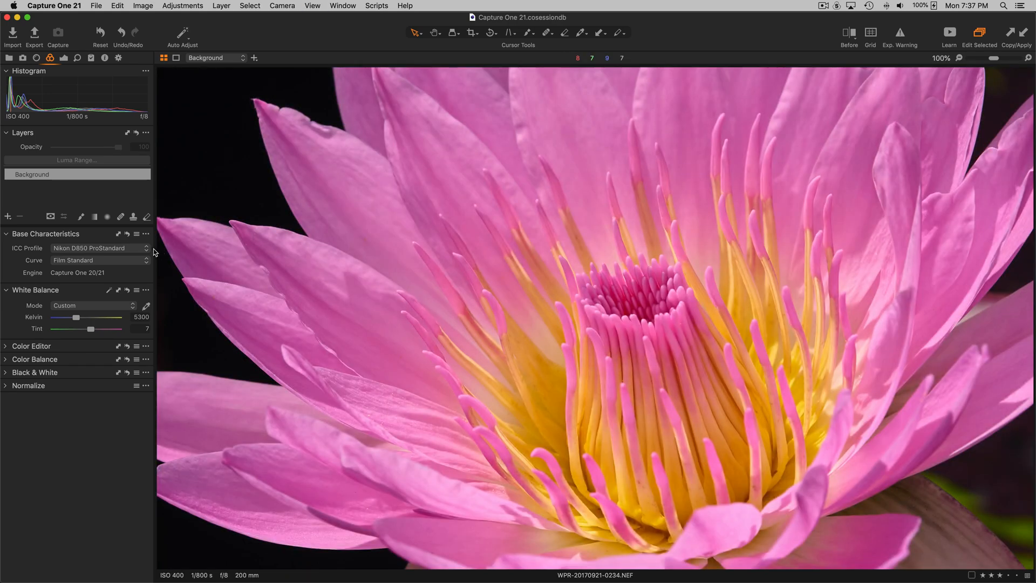
- Preview the Generic profile on the water-lily photo and keep Nikon D850 ProStandard applied
{"action": "left_click", "coordinate": [99, 248]}
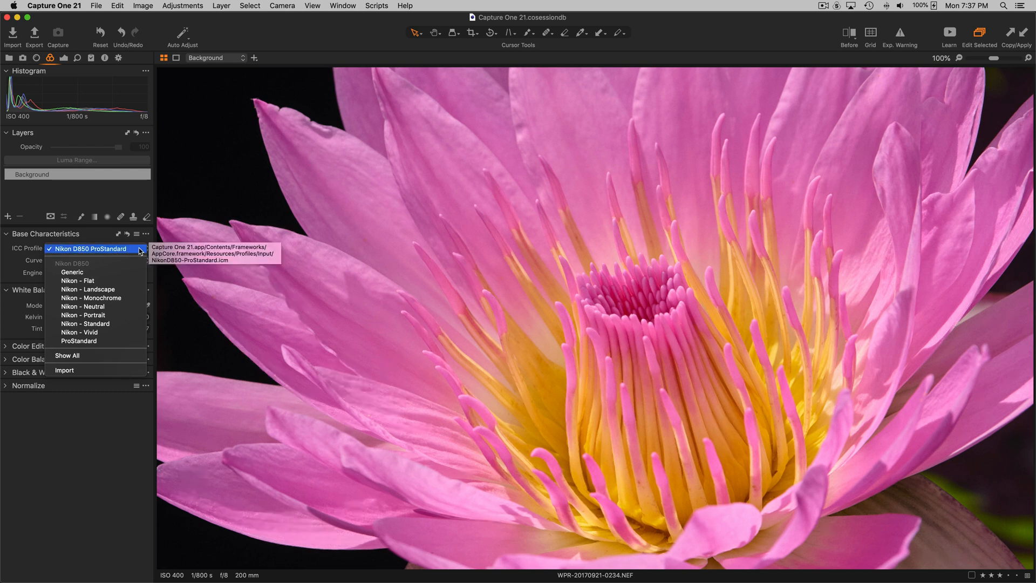
{"action": "left_click", "coordinate": [93, 249]}
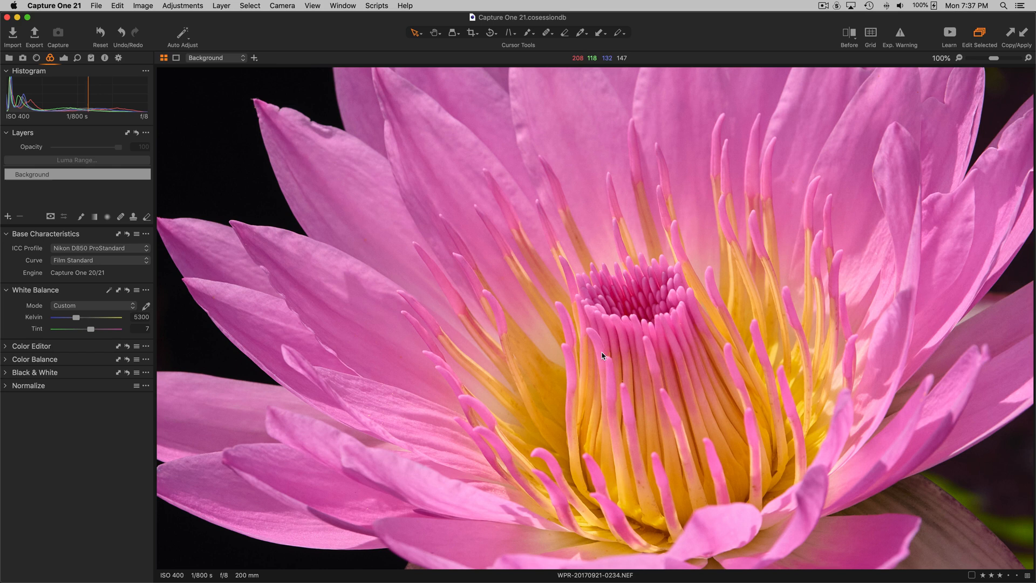
{"action": "mouse_move", "coordinate": [614, 445]}
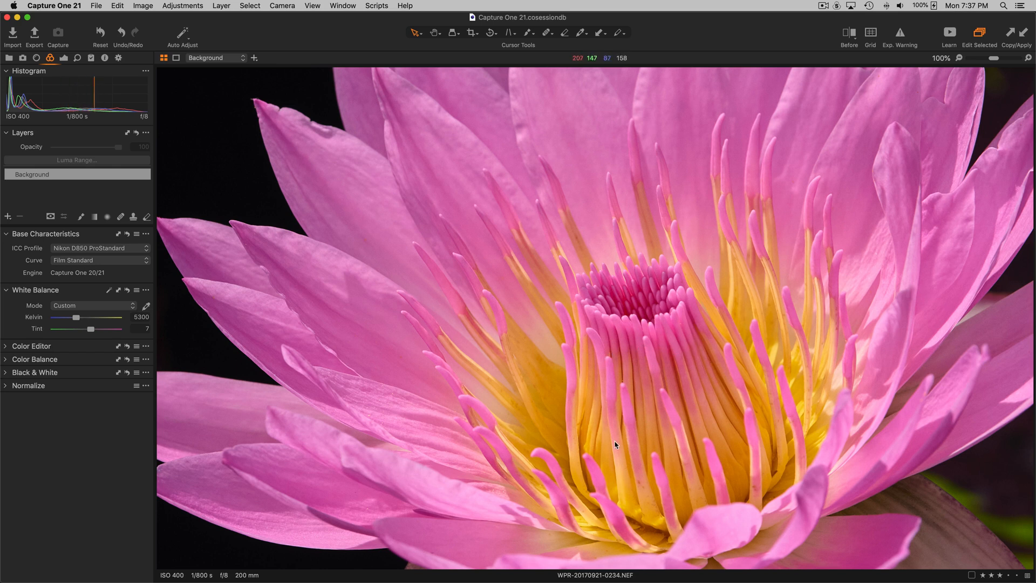
{"action": "mouse_move", "coordinate": [518, 307]}
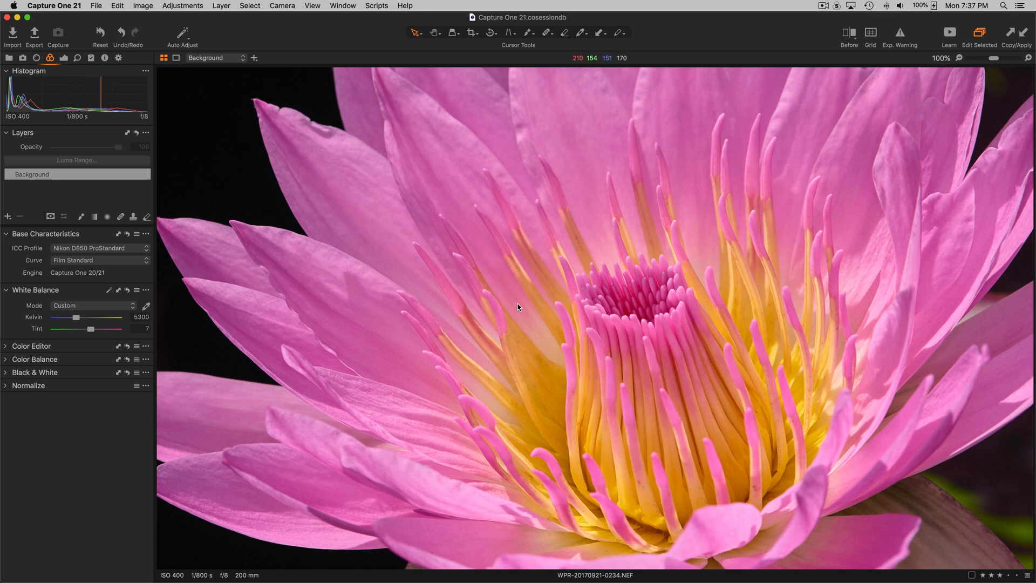
{"action": "mouse_move", "coordinate": [444, 181]}
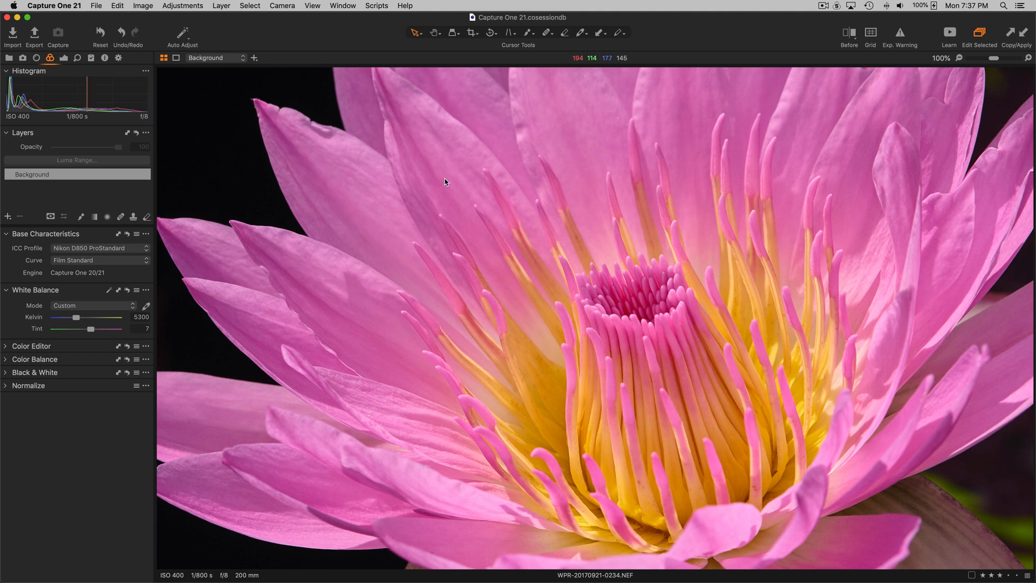
{"action": "mouse_move", "coordinate": [377, 293]}
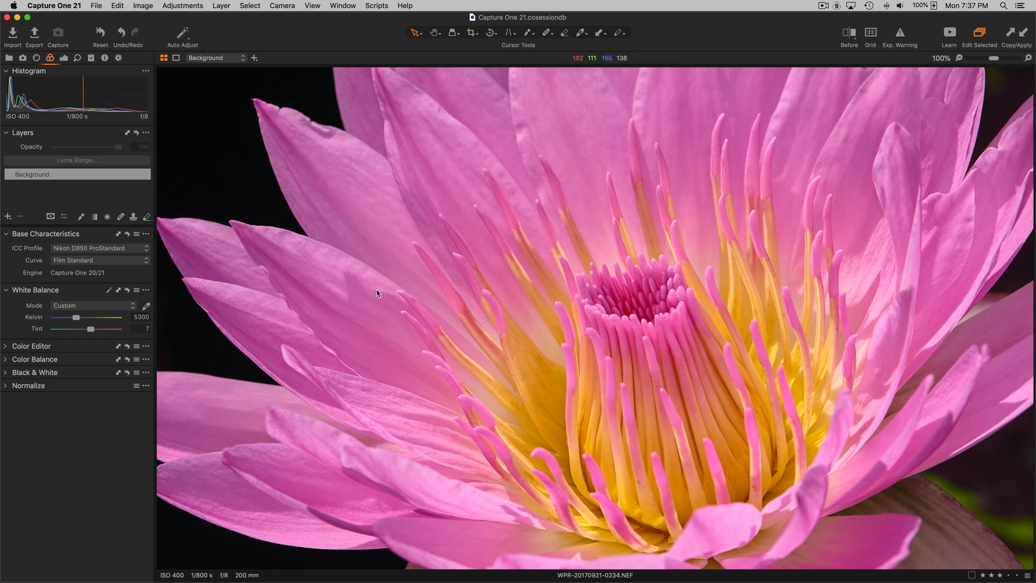
{"action": "left_click", "coordinate": [98, 248]}
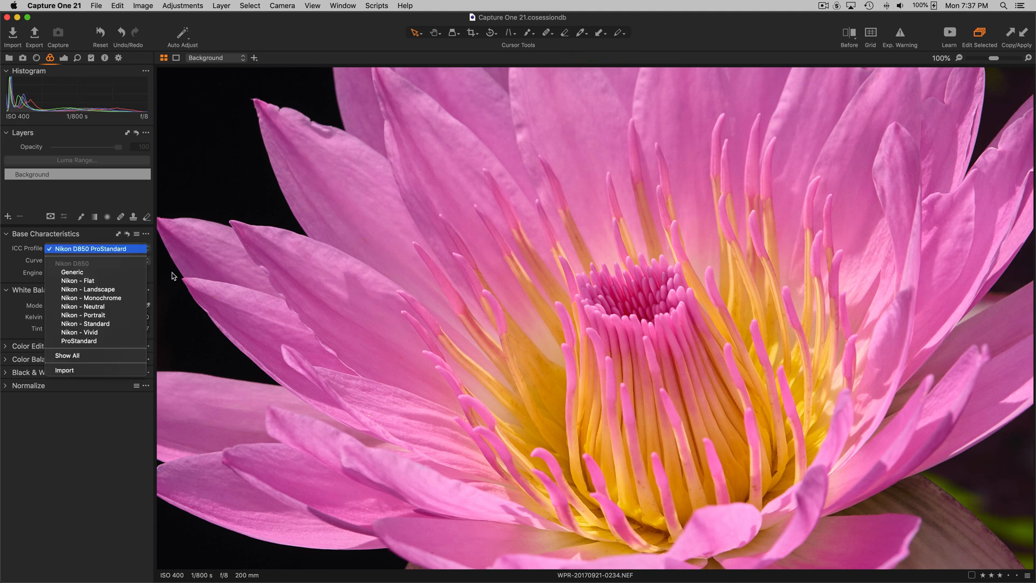
{"action": "mouse_move", "coordinate": [72, 272]}
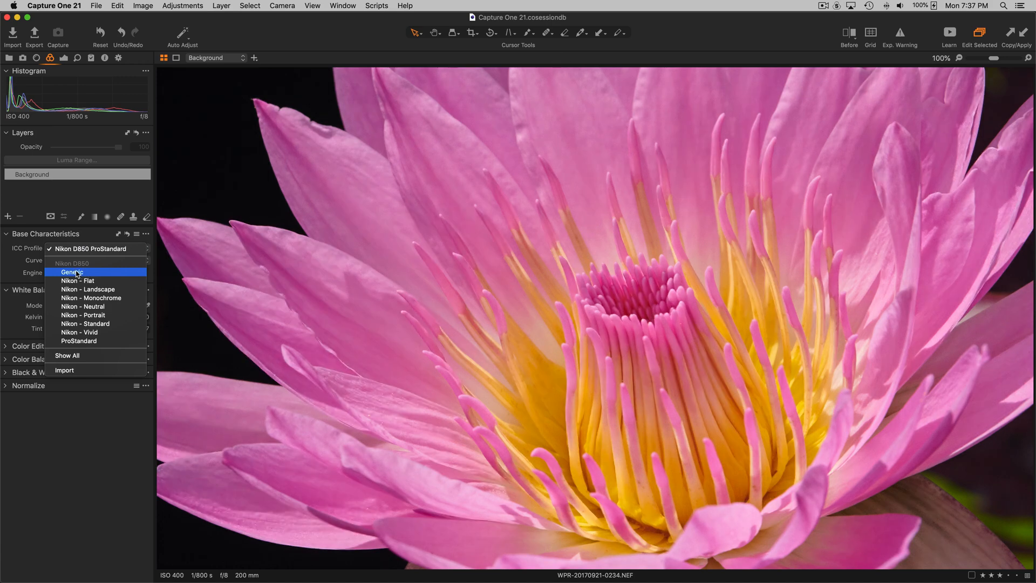
{"action": "mouse_move", "coordinate": [72, 272]}
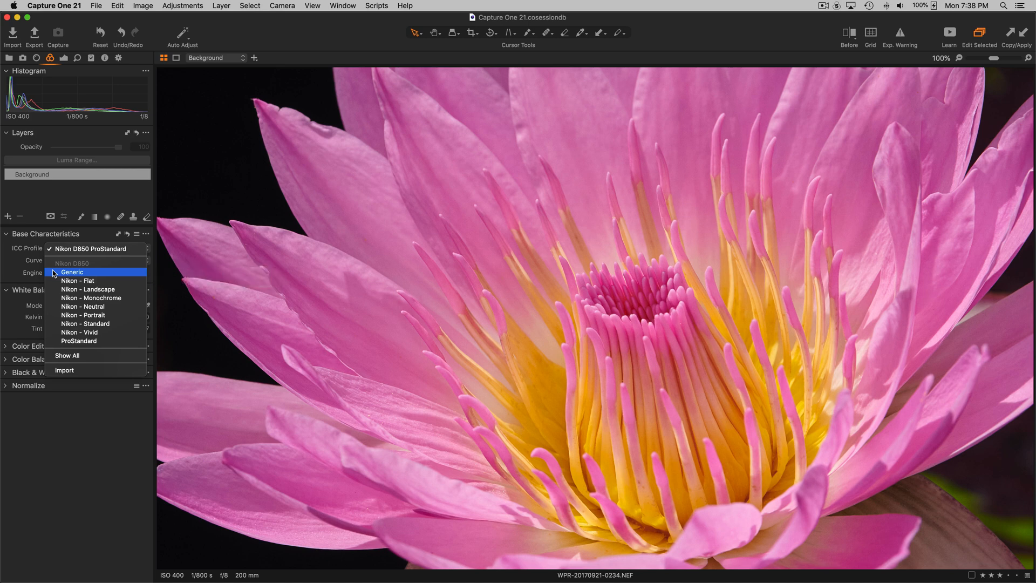
{"action": "mouse_move", "coordinate": [18, 272]}
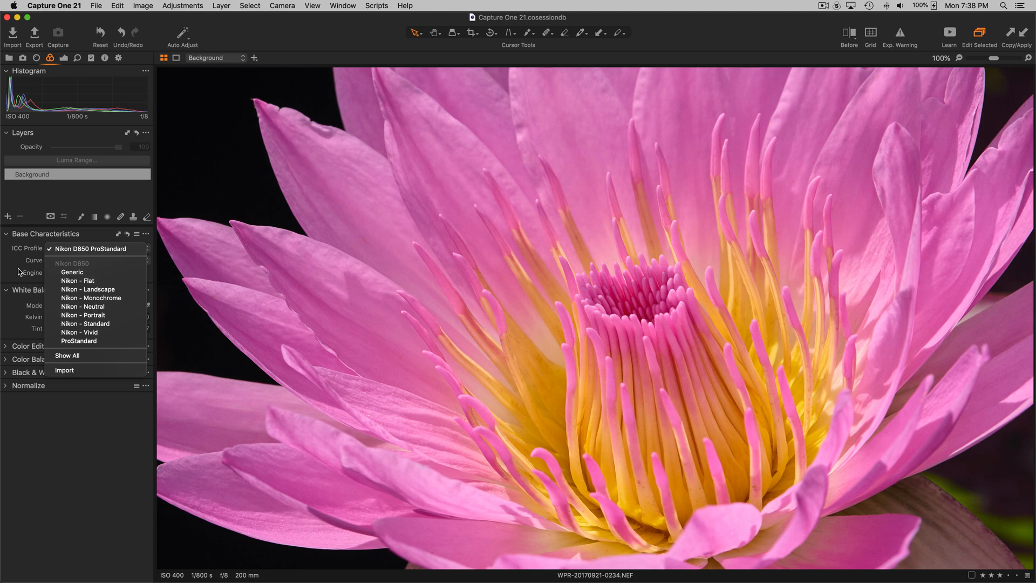
{"action": "mouse_move", "coordinate": [71, 272]}
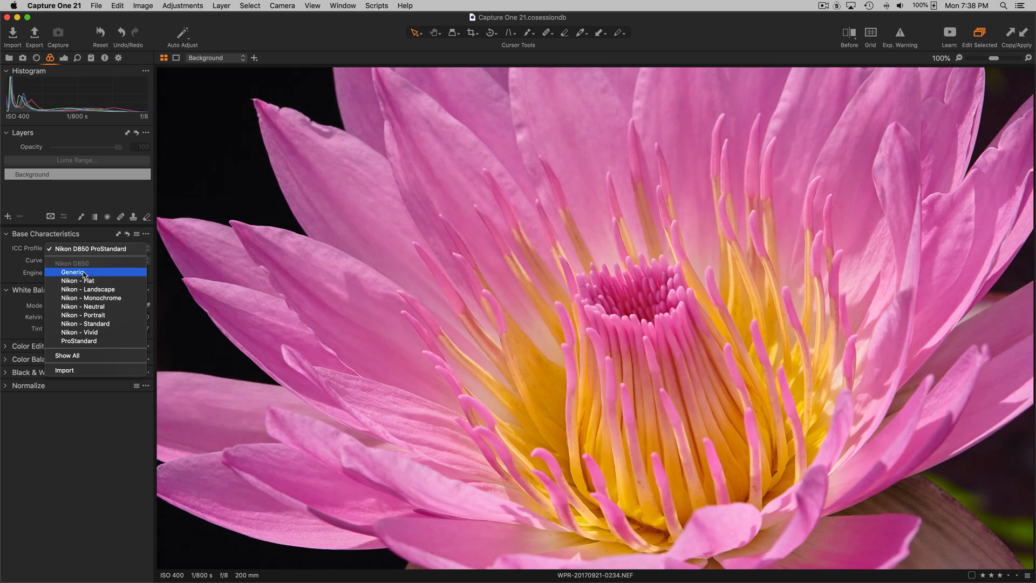
{"action": "mouse_move", "coordinate": [72, 272]}
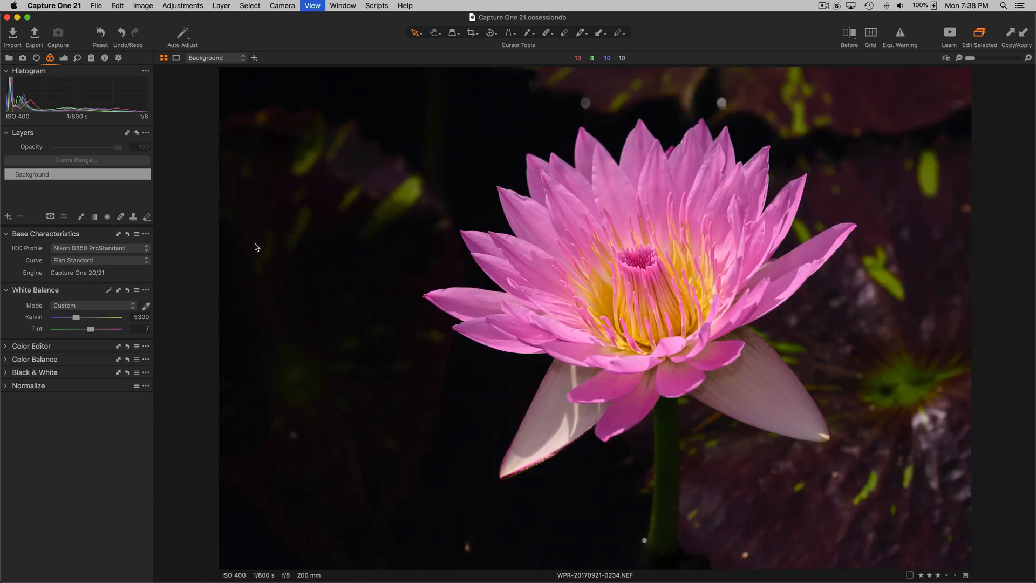
{"action": "left_click", "coordinate": [175, 58]}
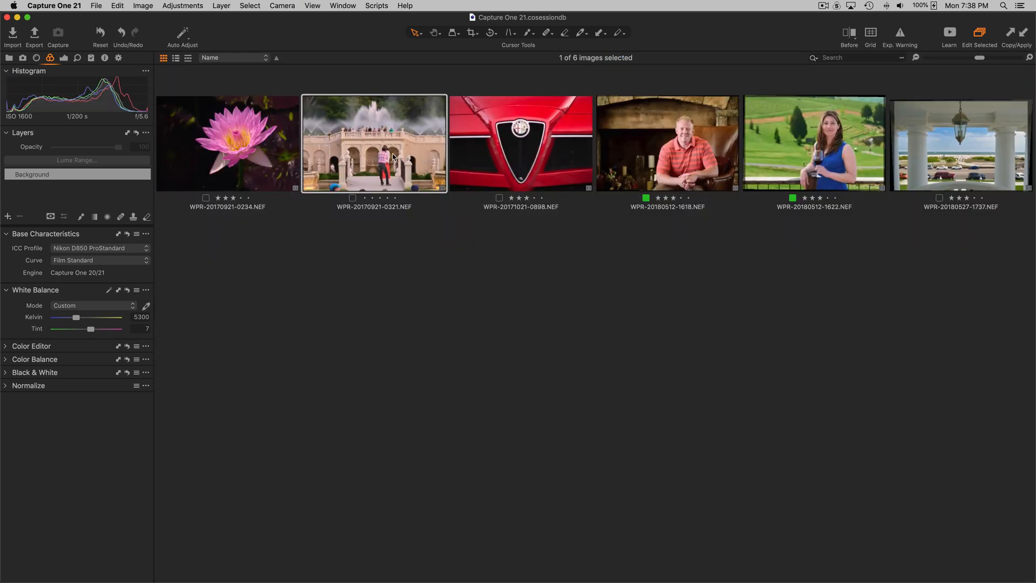
{"action": "double_click", "coordinate": [374, 142]}
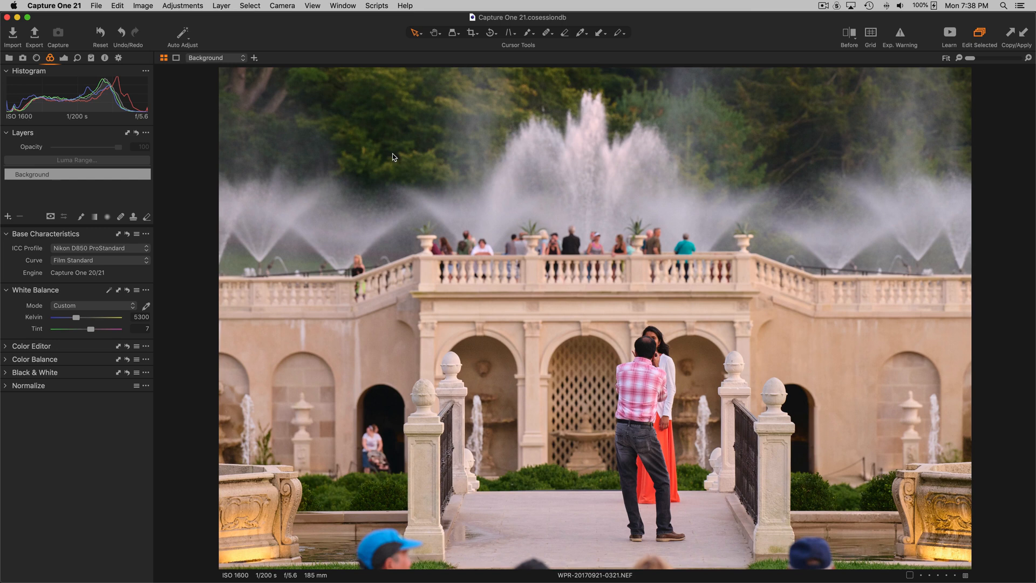
{"action": "mouse_move", "coordinate": [163, 247]}
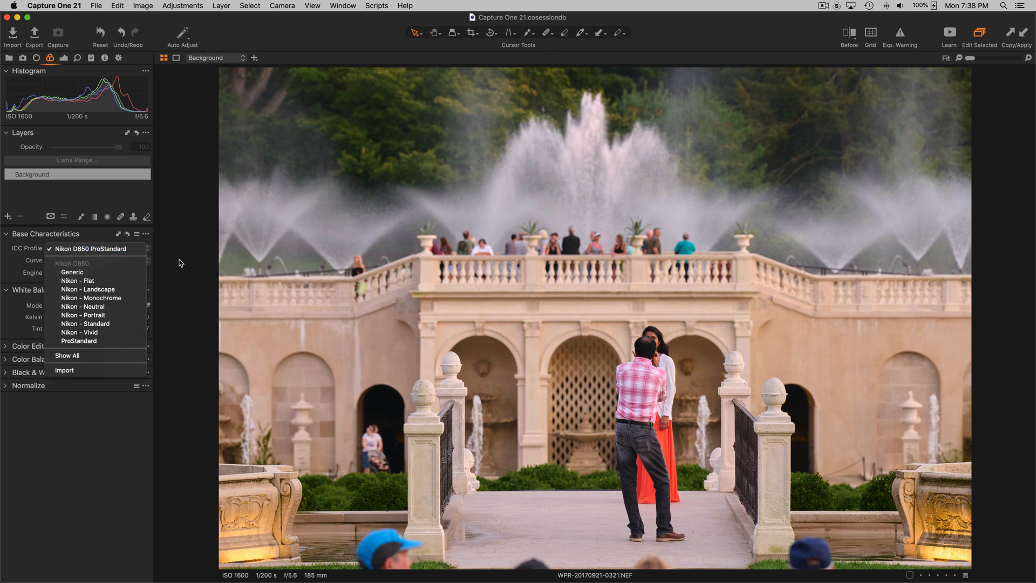
{"action": "mouse_move", "coordinate": [172, 279]}
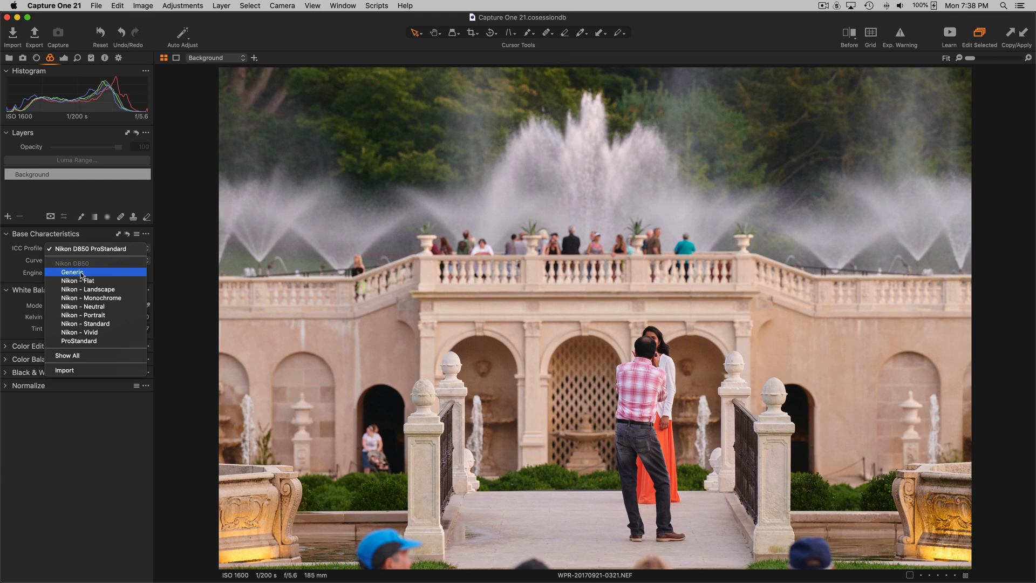
{"action": "mouse_move", "coordinate": [73, 272]}
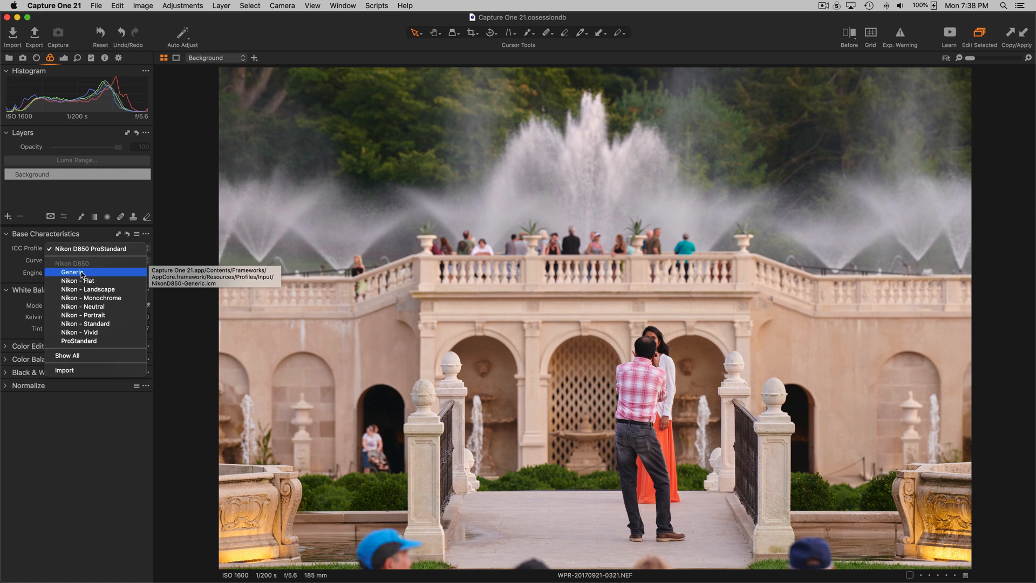
{"action": "mouse_move", "coordinate": [34, 273]}
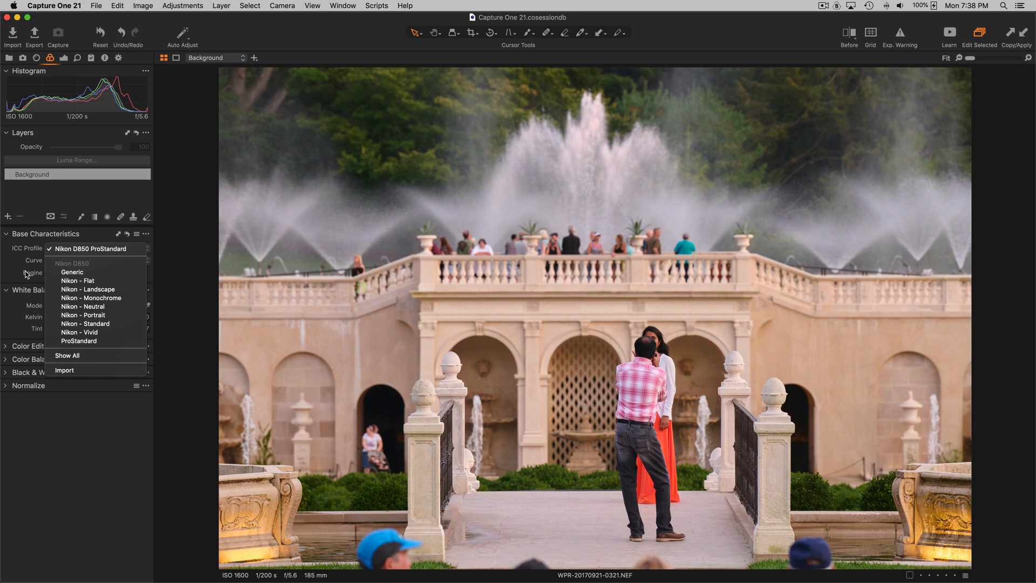
{"action": "mouse_move", "coordinate": [12, 283]}
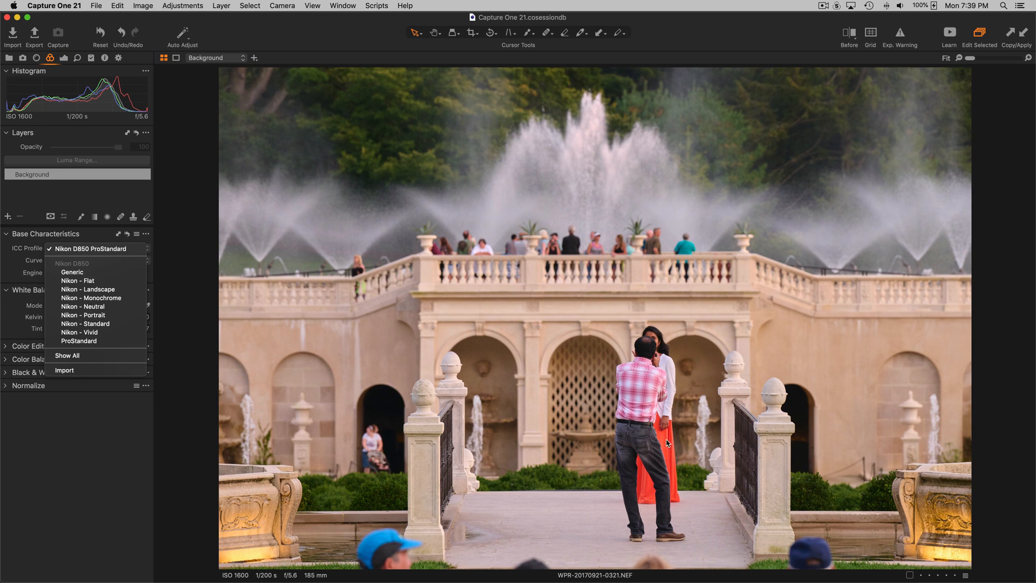
{"action": "mouse_move", "coordinate": [638, 386]}
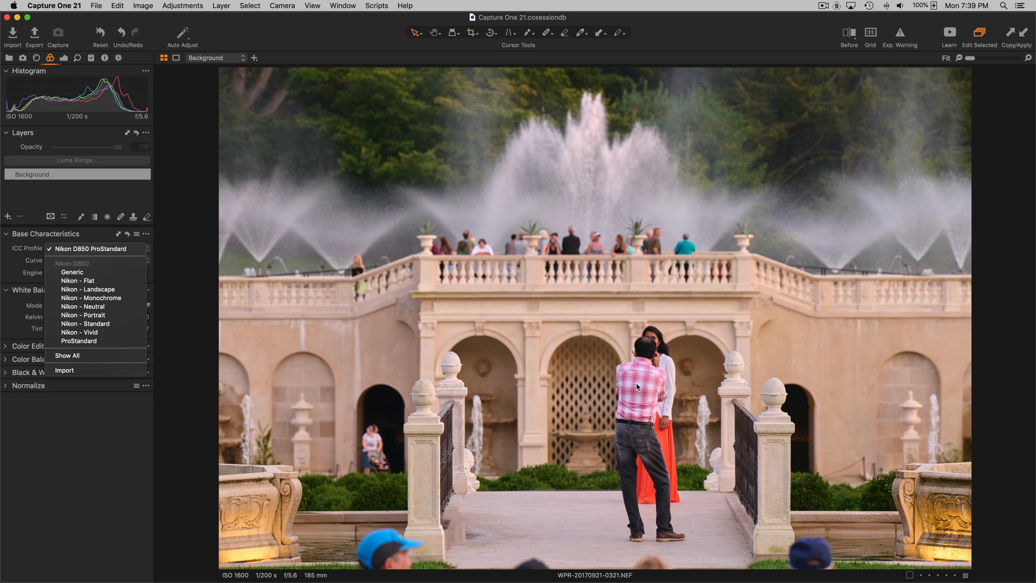
{"action": "mouse_move", "coordinate": [580, 312]}
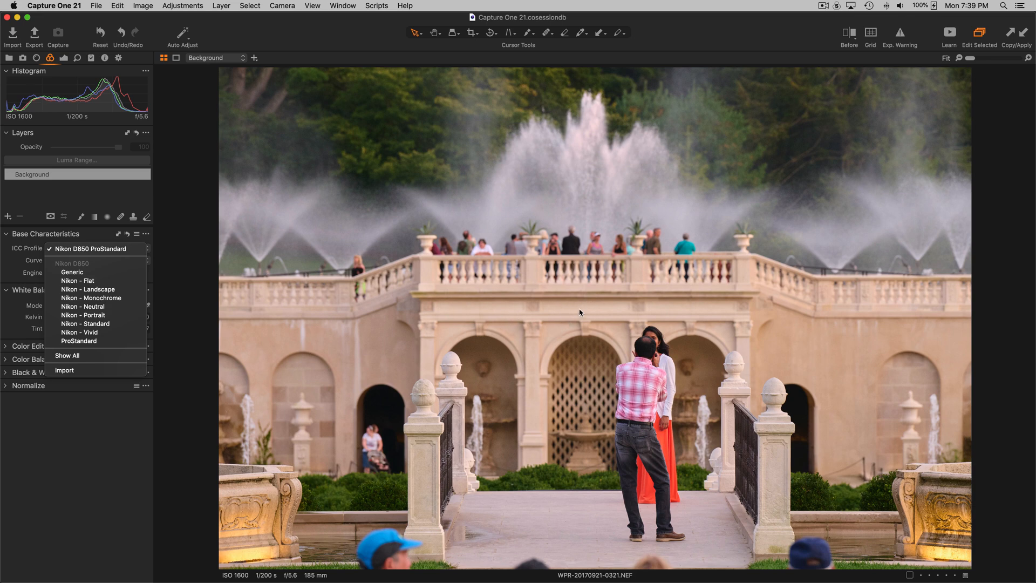
{"action": "mouse_move", "coordinate": [520, 305]}
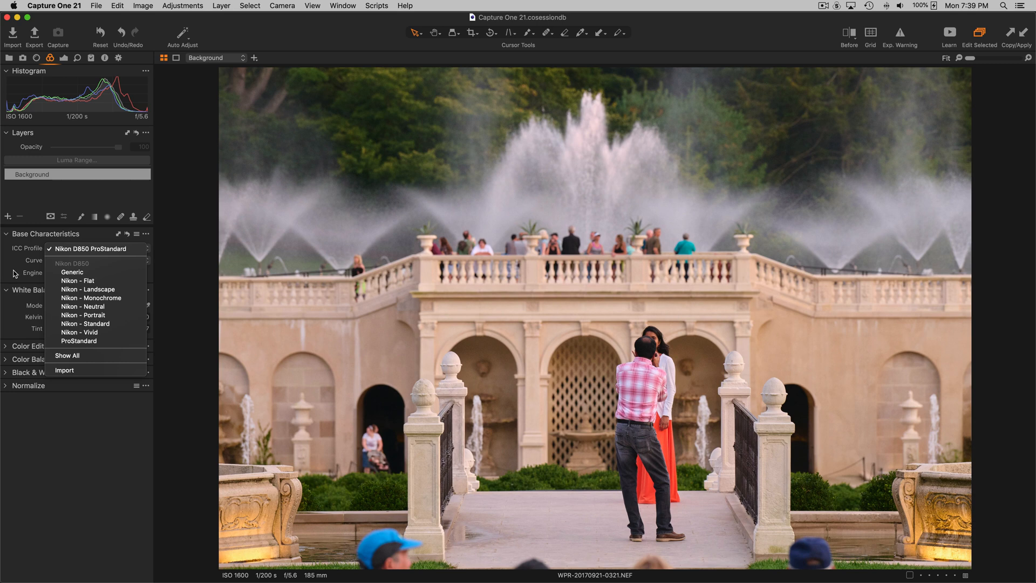
{"action": "mouse_move", "coordinate": [72, 272]}
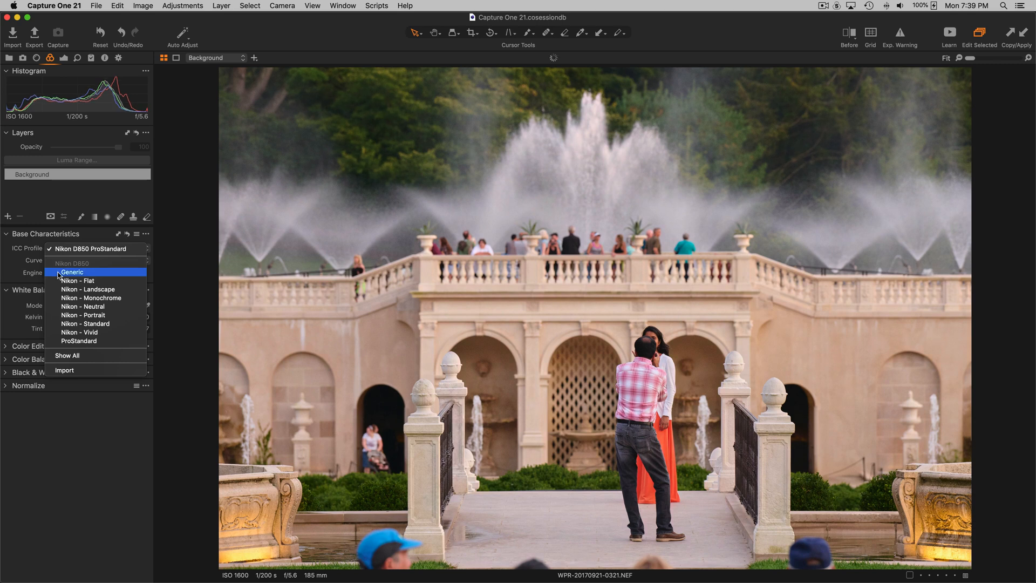
{"action": "mouse_move", "coordinate": [72, 272]}
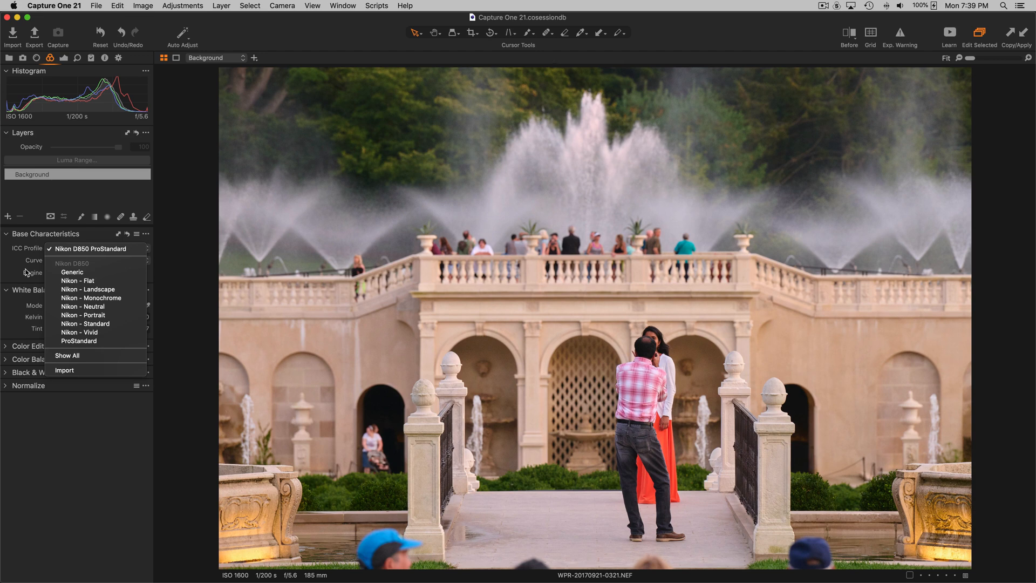
{"action": "mouse_move", "coordinate": [72, 272]}
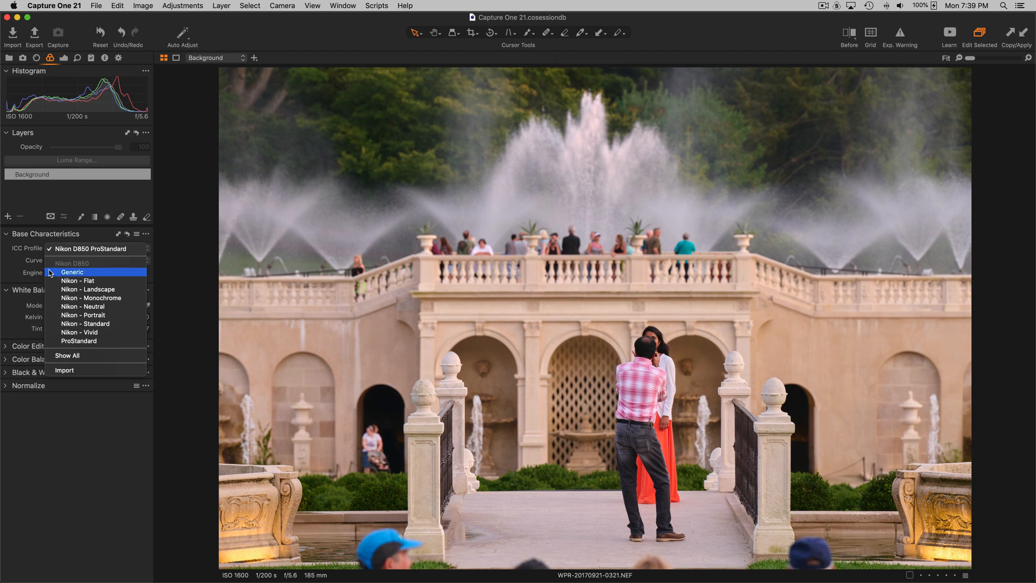
{"action": "mouse_move", "coordinate": [72, 273]}
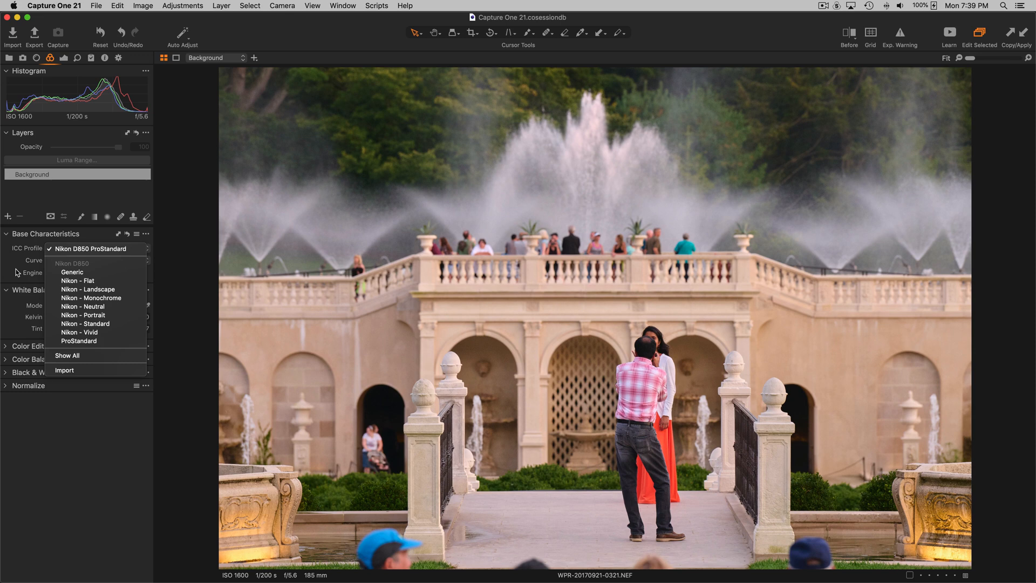
- Compare Generic against ProStandard on the car photo, then list the profiles for the fireplace portrait
{"action": "left_click", "coordinate": [91, 249]}
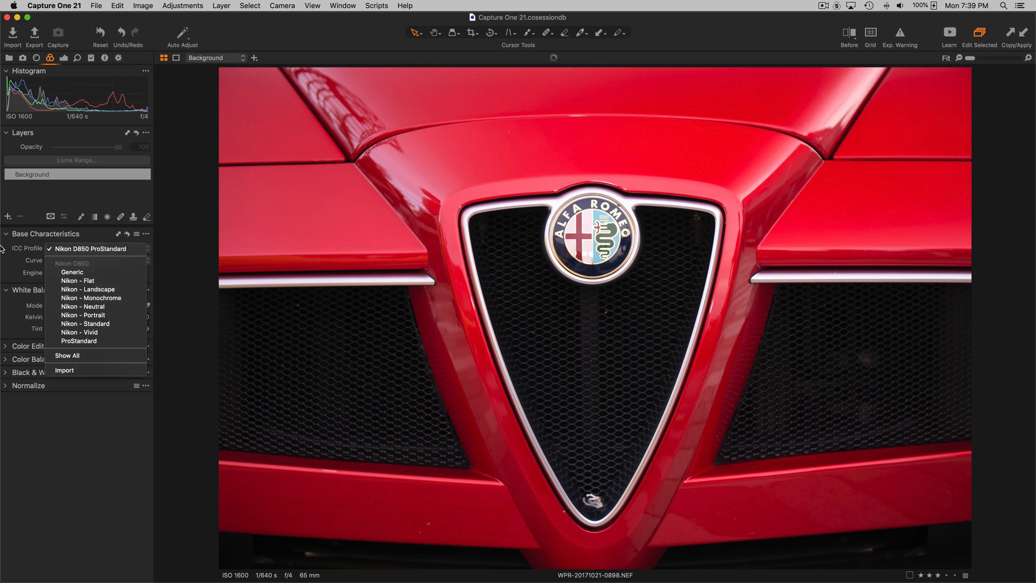
{"action": "mouse_move", "coordinate": [10, 269]}
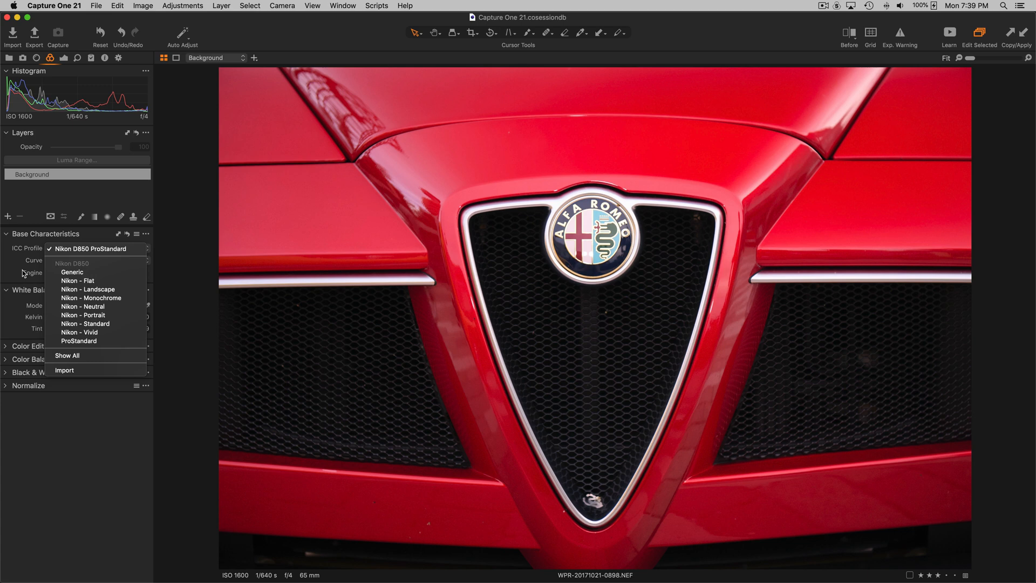
{"action": "mouse_move", "coordinate": [71, 272]}
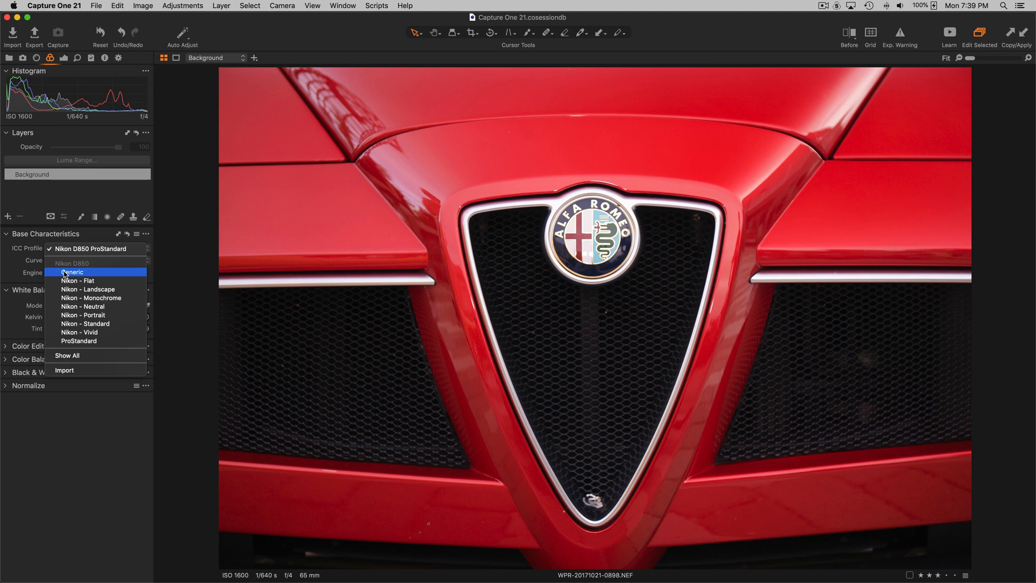
{"action": "mouse_move", "coordinate": [71, 272]}
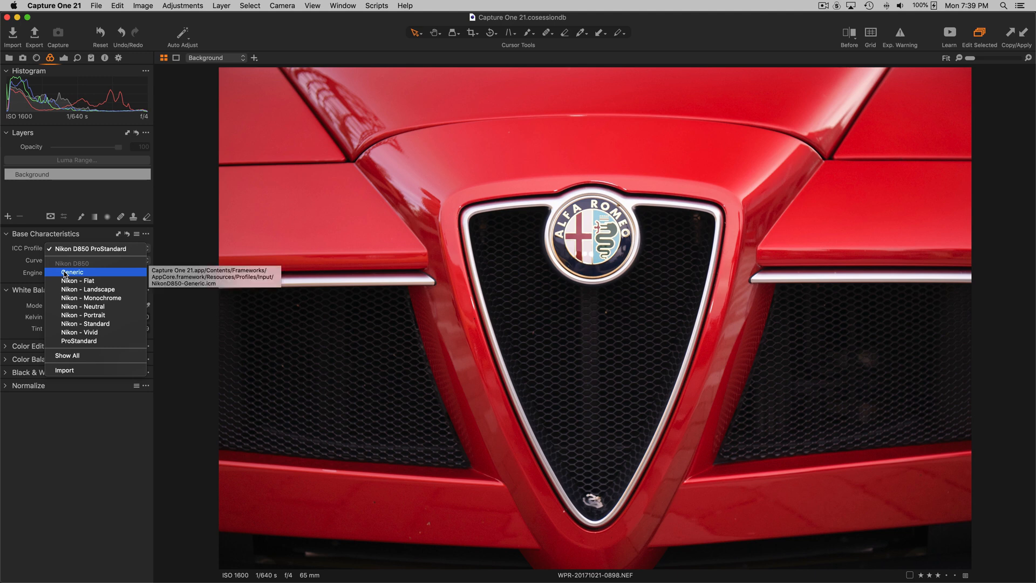
{"action": "mouse_move", "coordinate": [49, 273]}
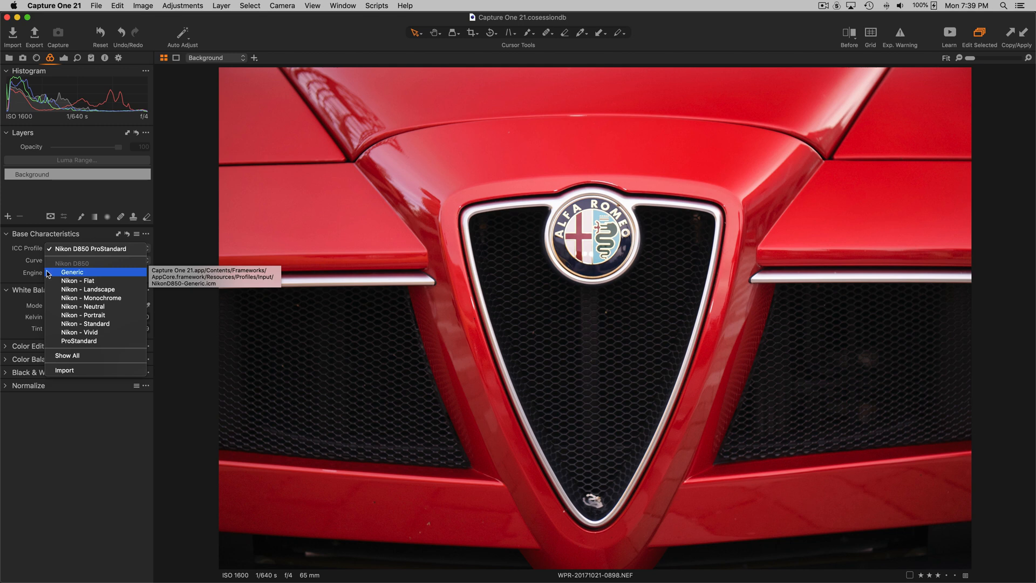
{"action": "mouse_move", "coordinate": [30, 272]}
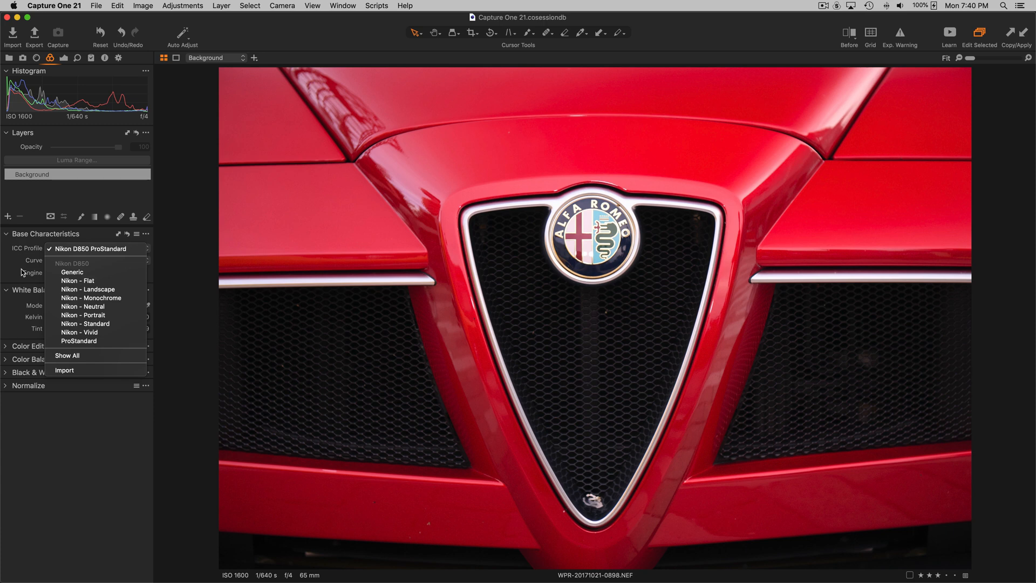
{"action": "mouse_move", "coordinate": [71, 272]}
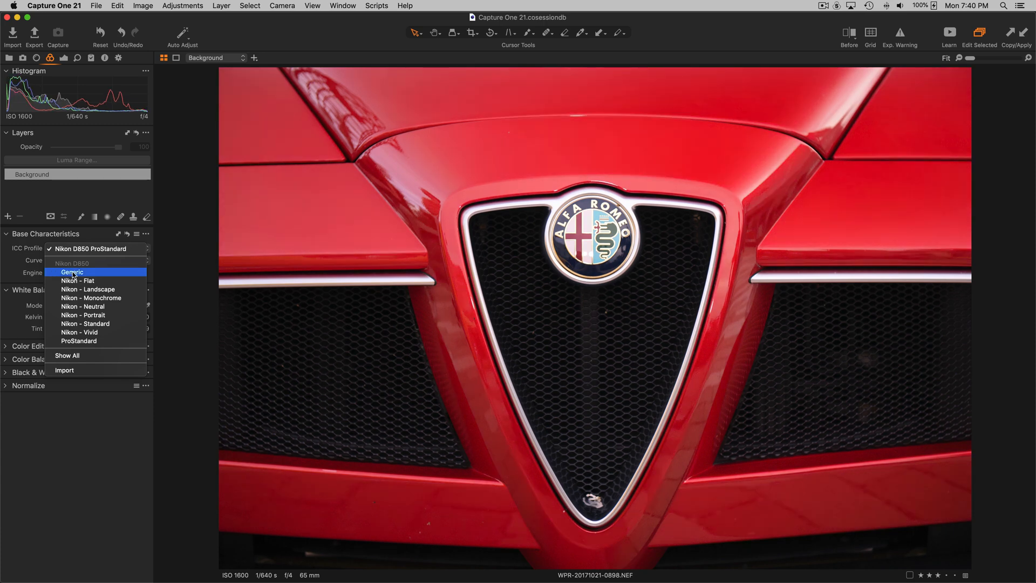
{"action": "mouse_move", "coordinate": [71, 272]}
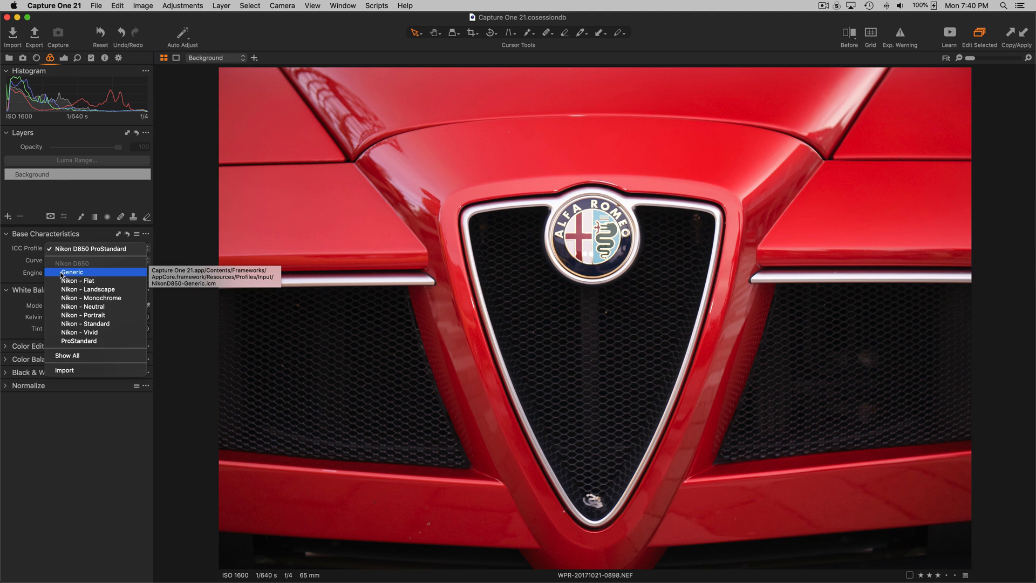
{"action": "mouse_move", "coordinate": [11, 272]}
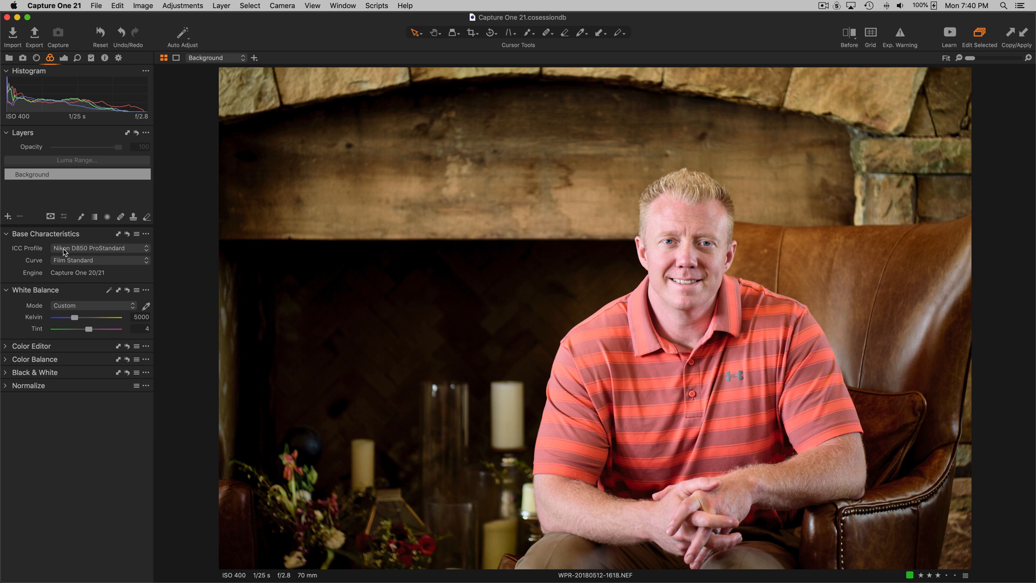
{"action": "left_click", "coordinate": [99, 249]}
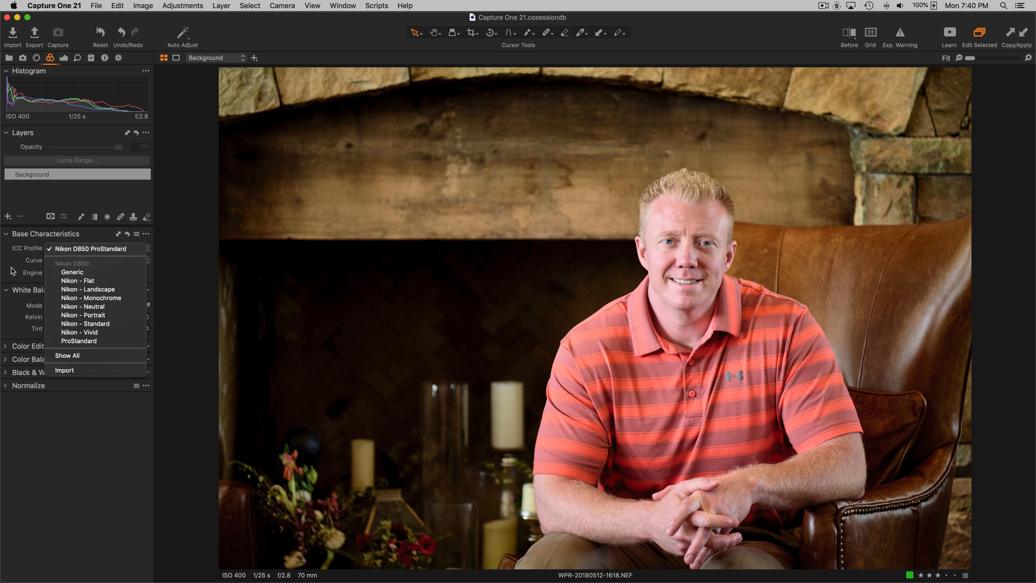
{"action": "mouse_move", "coordinate": [601, 180]}
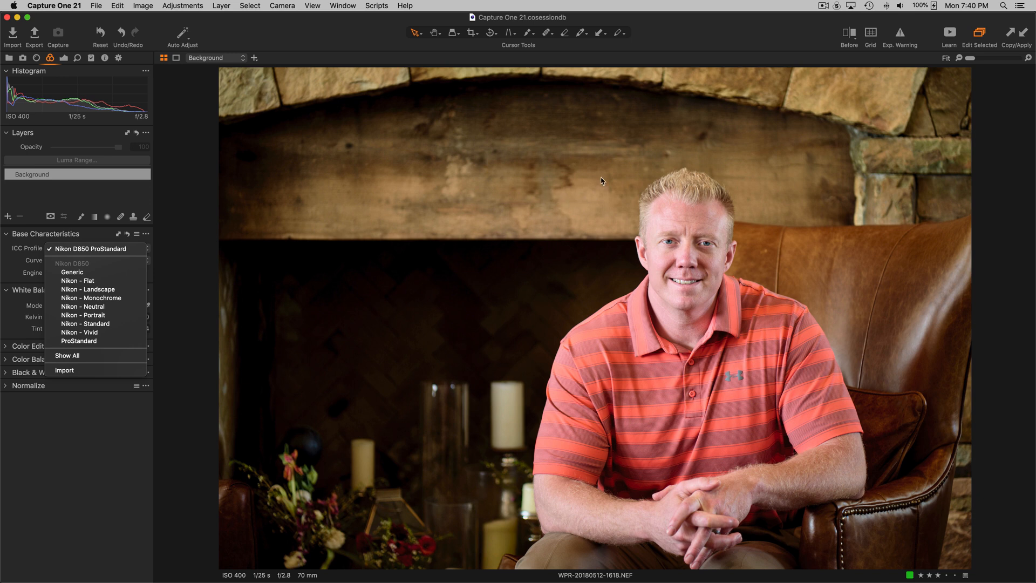
{"action": "mouse_move", "coordinate": [498, 190]}
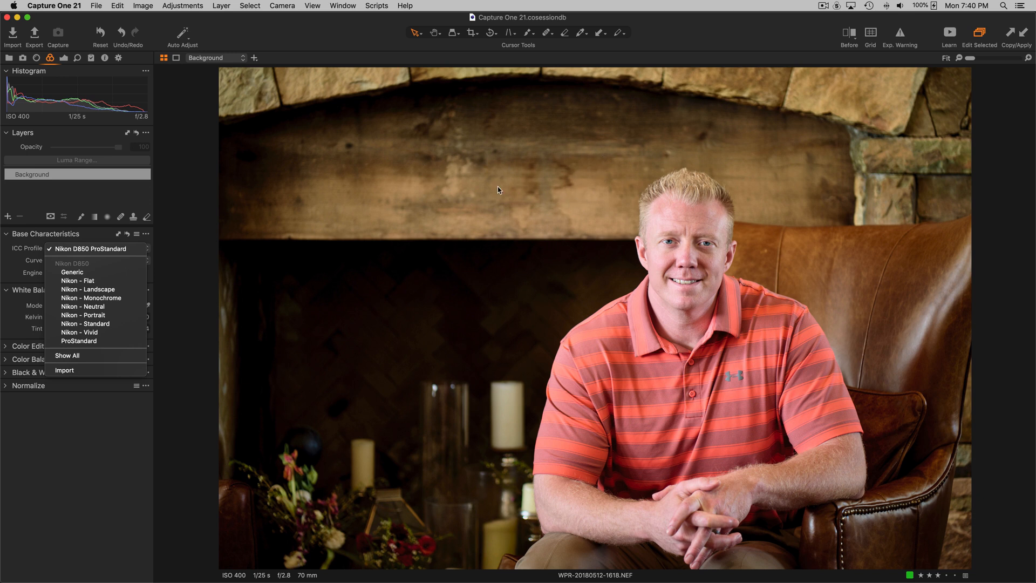
{"action": "mouse_move", "coordinate": [577, 177]}
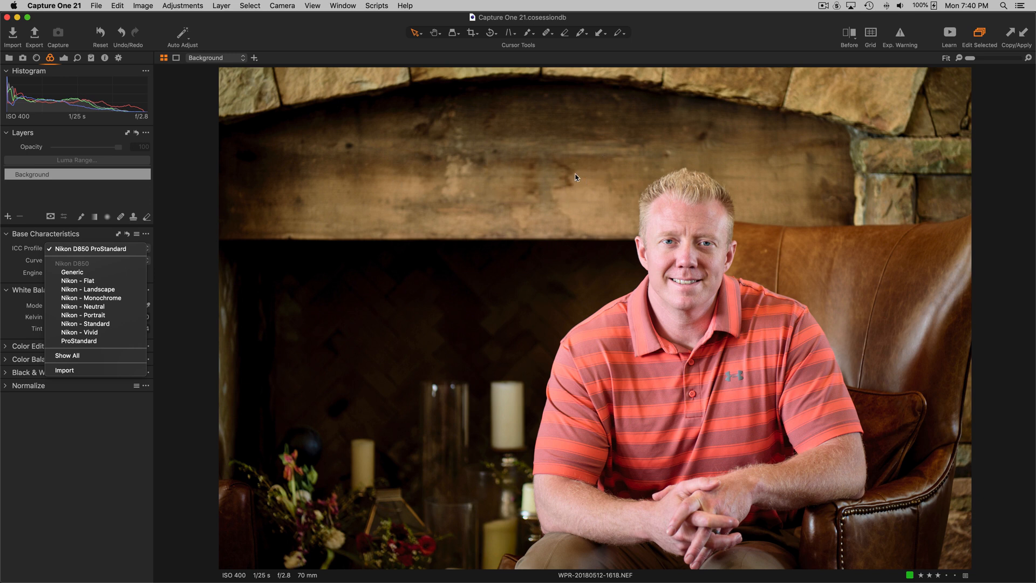
{"action": "mouse_move", "coordinate": [26, 255]}
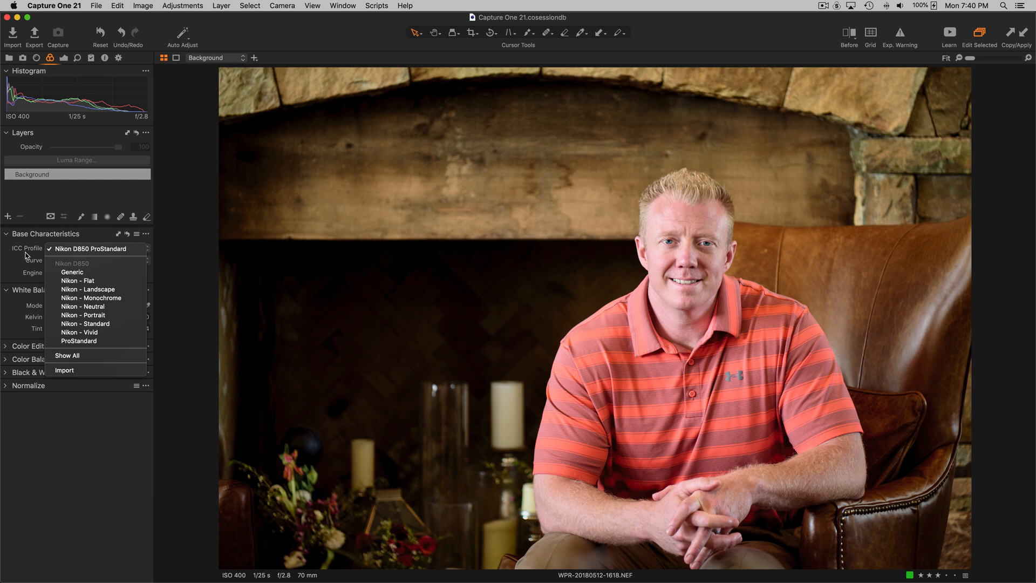
{"action": "mouse_move", "coordinate": [71, 272]}
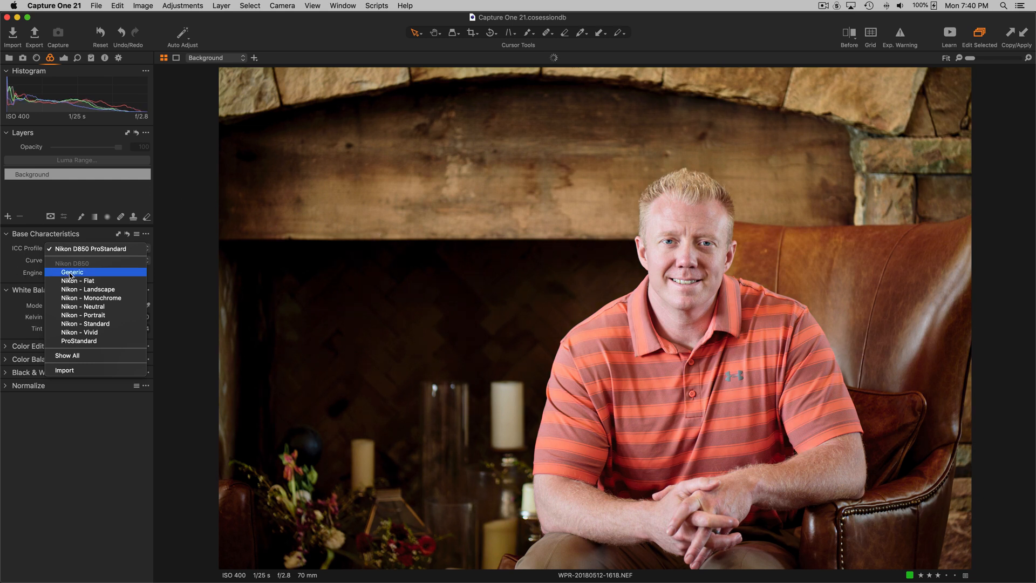
{"action": "mouse_move", "coordinate": [71, 272]}
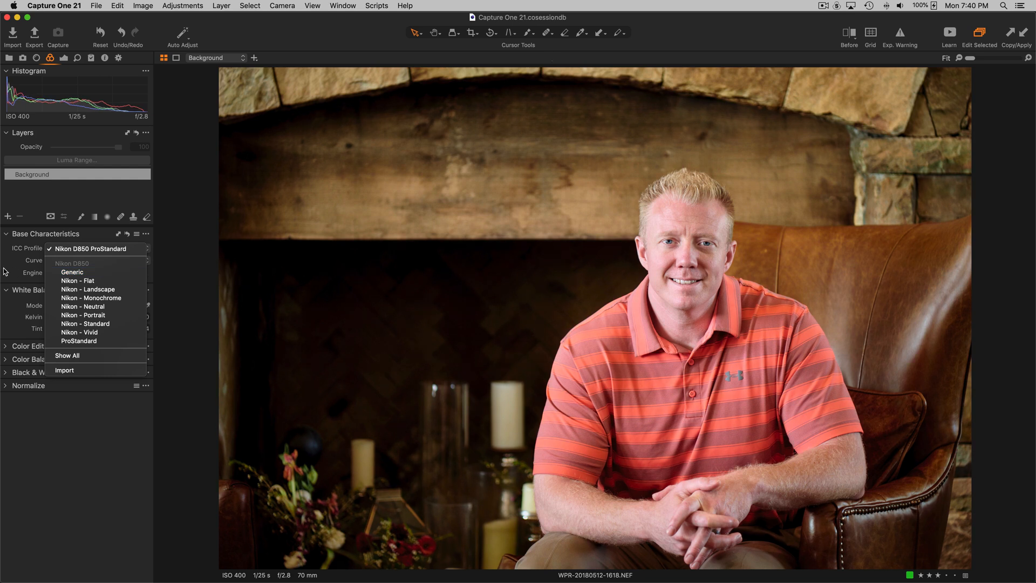
{"action": "mouse_move", "coordinate": [28, 249]}
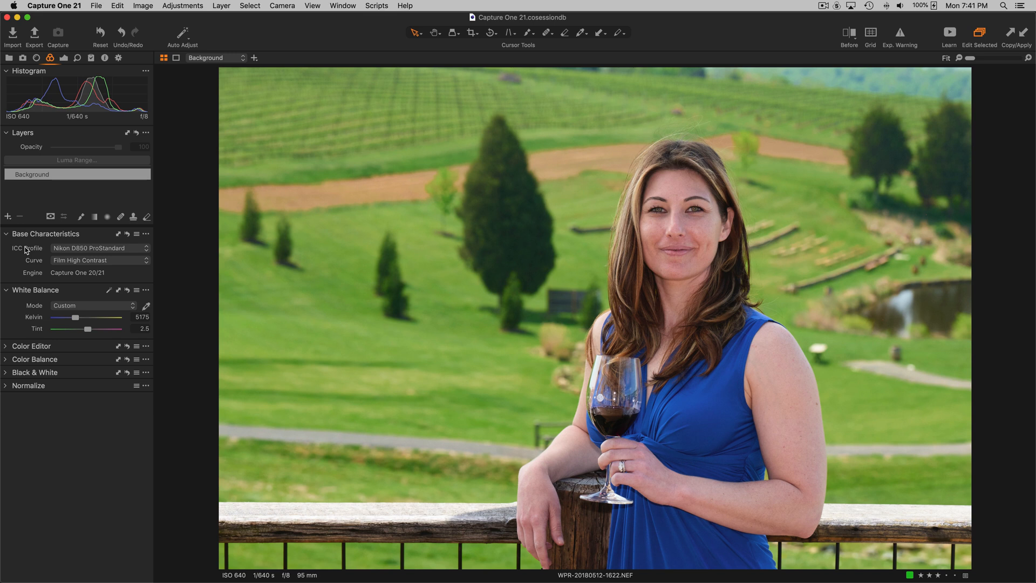
- Review the profile list for the portrait and dismiss it, keeping Nikon D850 ProStandard
{"action": "left_click", "coordinate": [100, 248]}
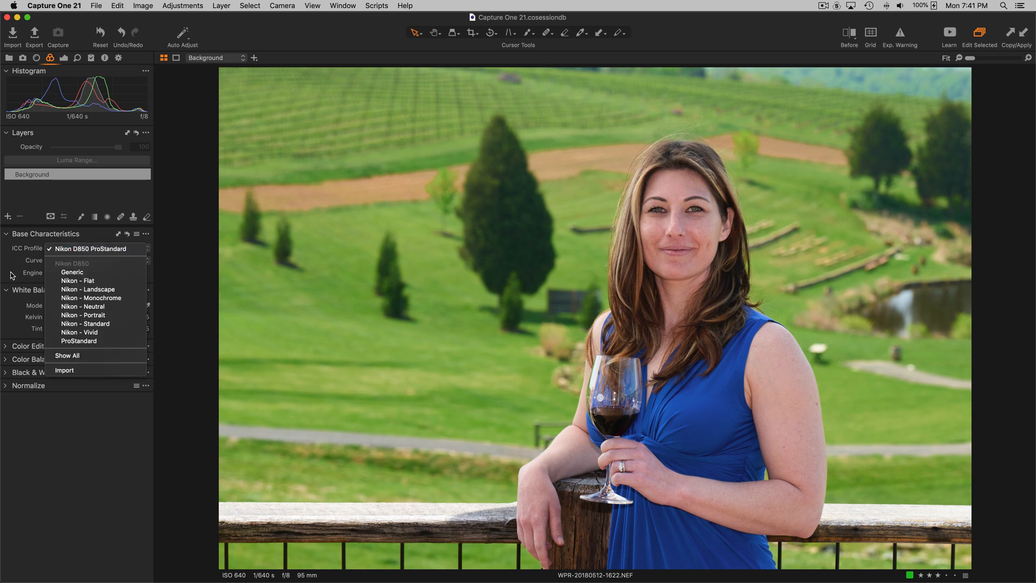
{"action": "mouse_move", "coordinate": [291, 355]}
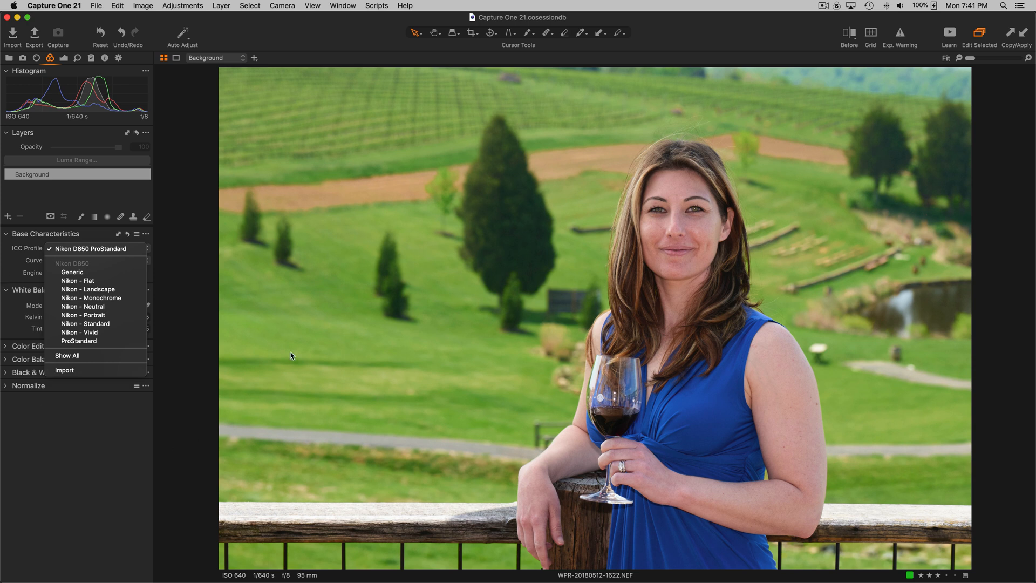
{"action": "mouse_move", "coordinate": [327, 340]}
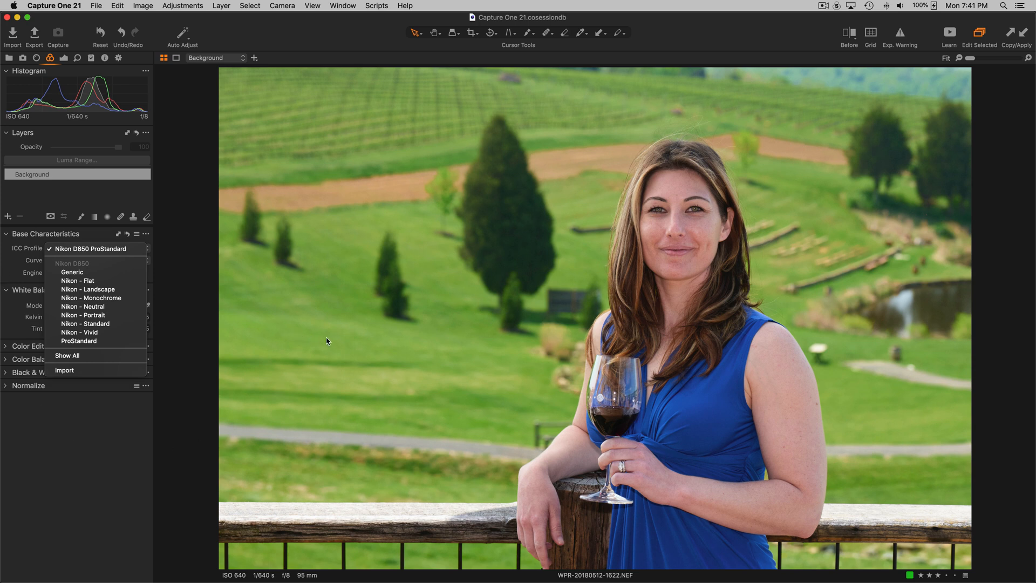
{"action": "mouse_move", "coordinate": [355, 220]}
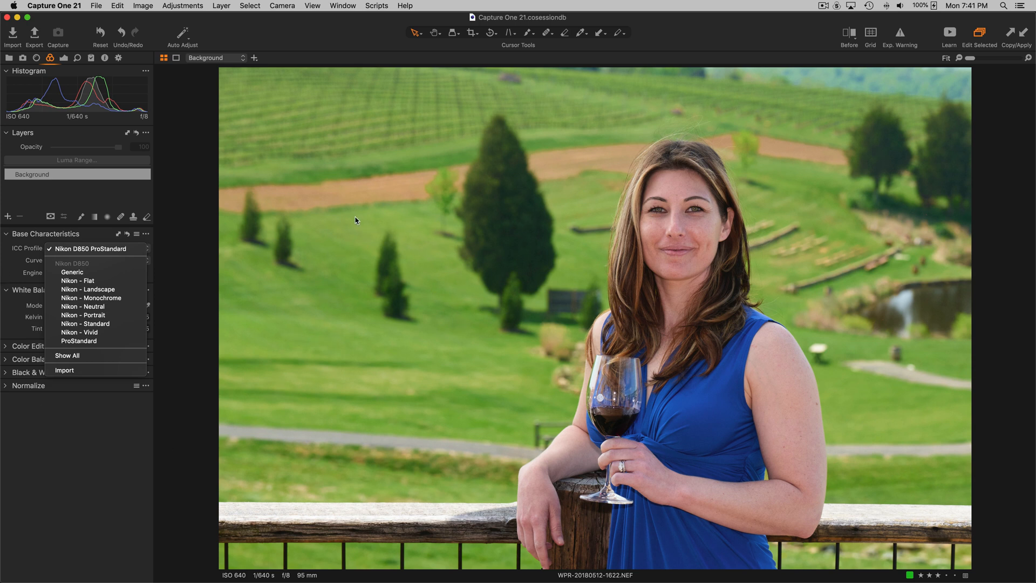
{"action": "mouse_move", "coordinate": [312, 287]}
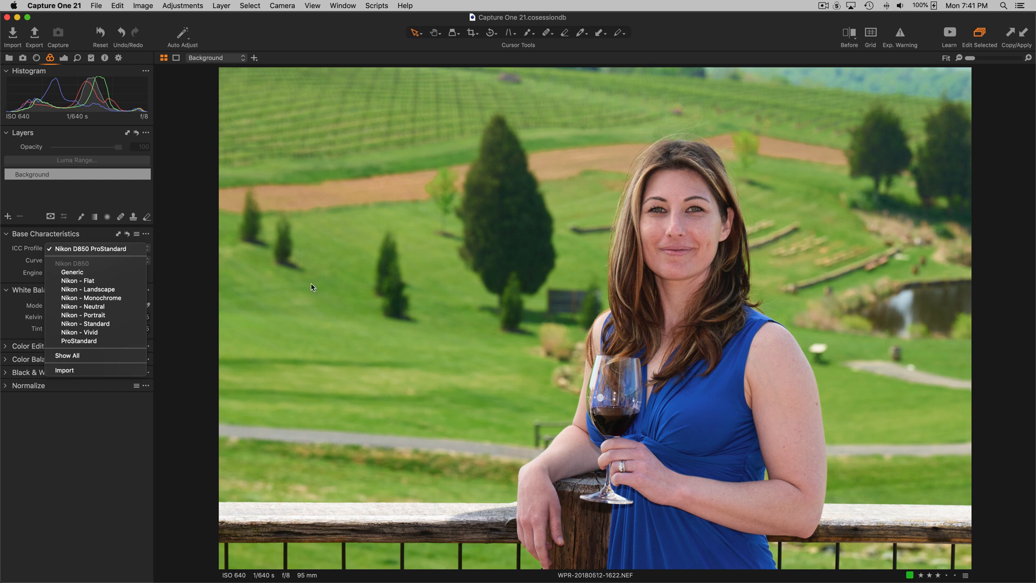
{"action": "mouse_move", "coordinate": [14, 273]}
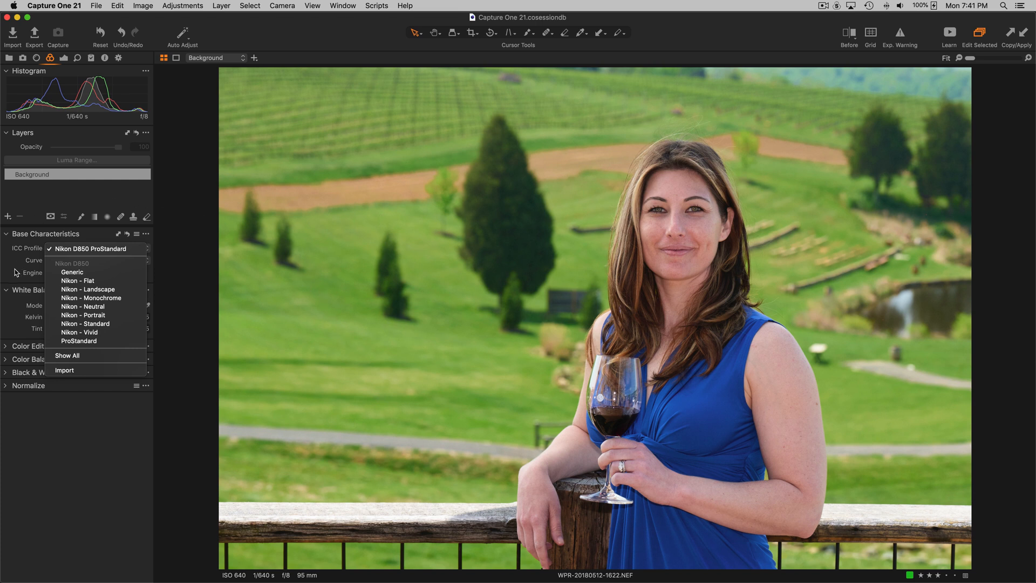
{"action": "mouse_move", "coordinate": [71, 272]}
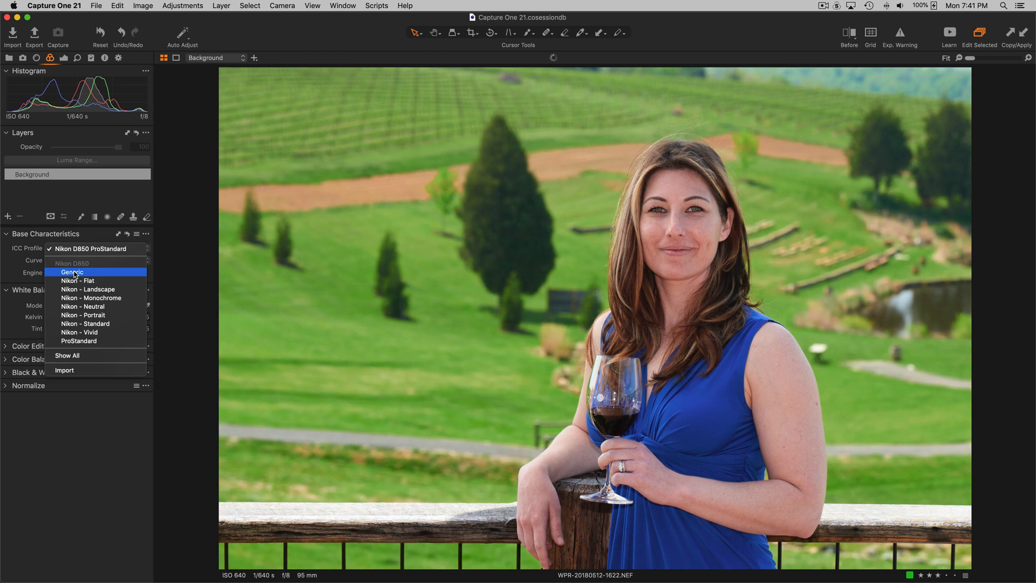
{"action": "mouse_move", "coordinate": [72, 272]}
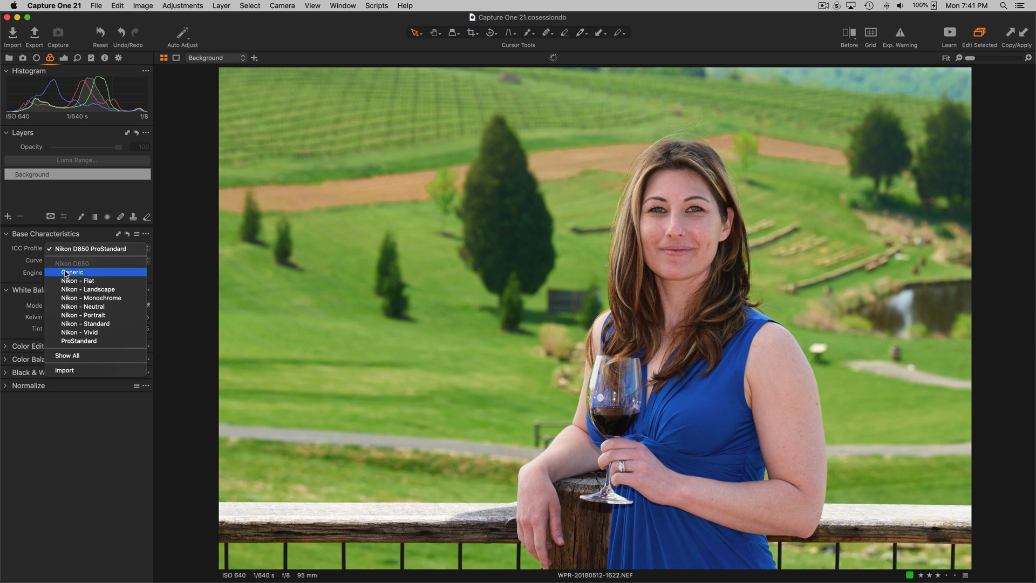
{"action": "mouse_move", "coordinate": [71, 272]}
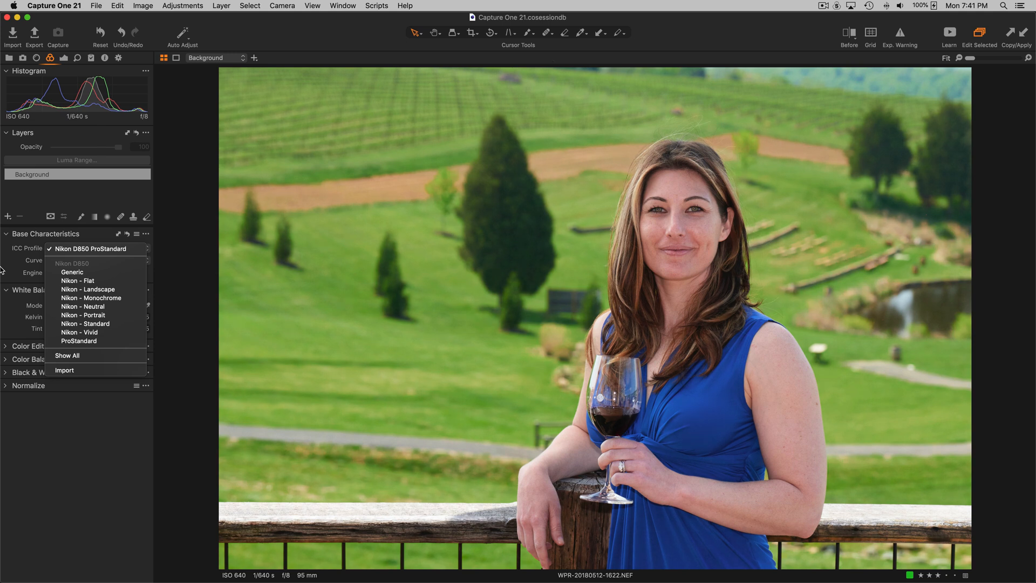
{"action": "mouse_move", "coordinate": [71, 271]}
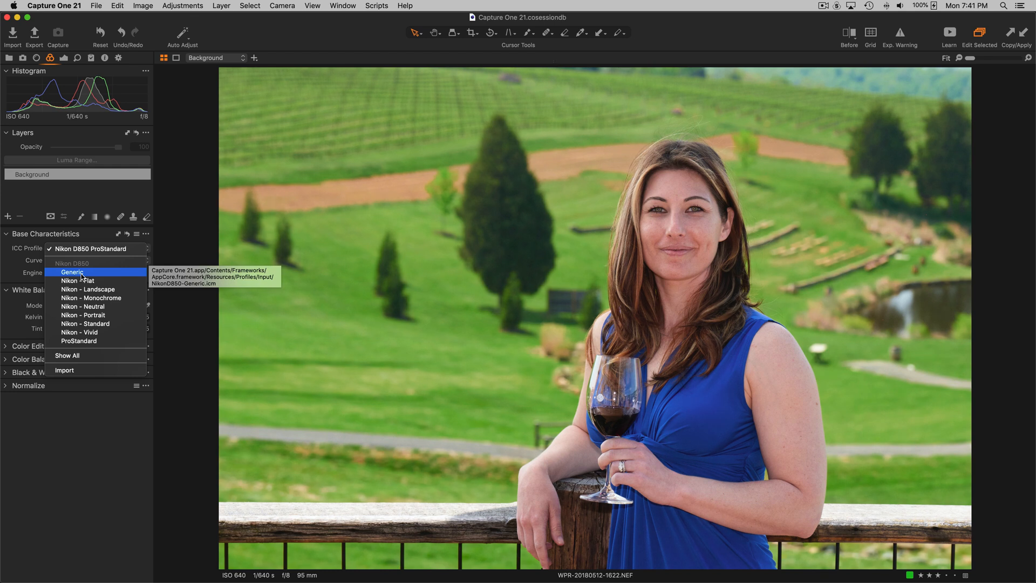
{"action": "left_click", "coordinate": [79, 260]}
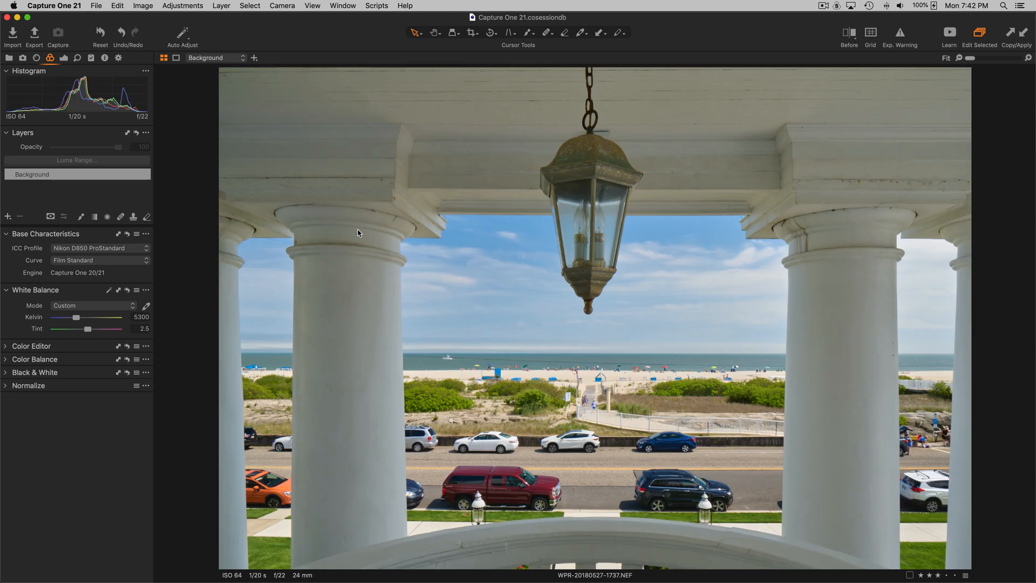
{"action": "mouse_move", "coordinate": [330, 227]}
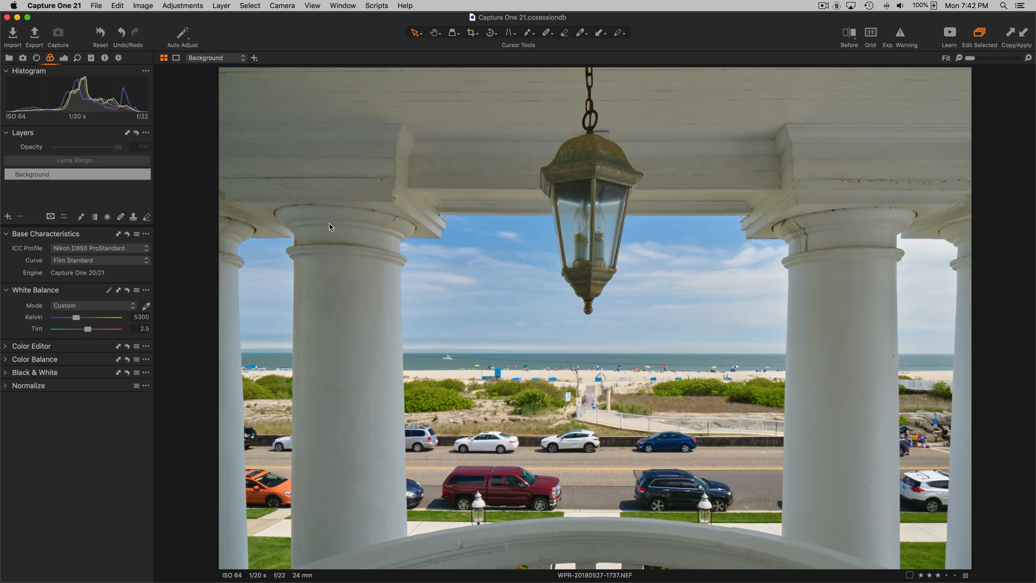
{"action": "mouse_move", "coordinate": [209, 263]}
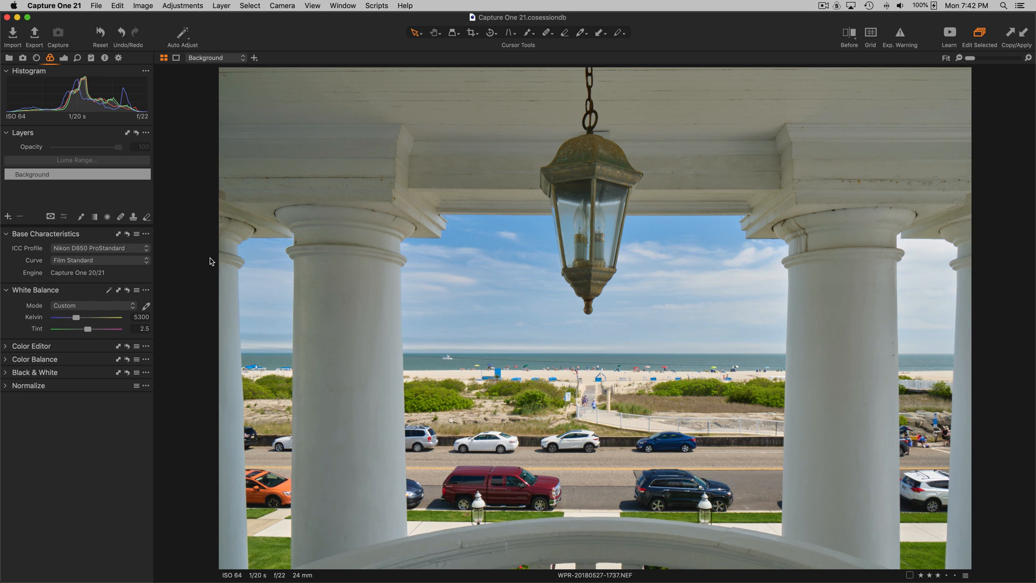
{"action": "mouse_move", "coordinate": [181, 251]}
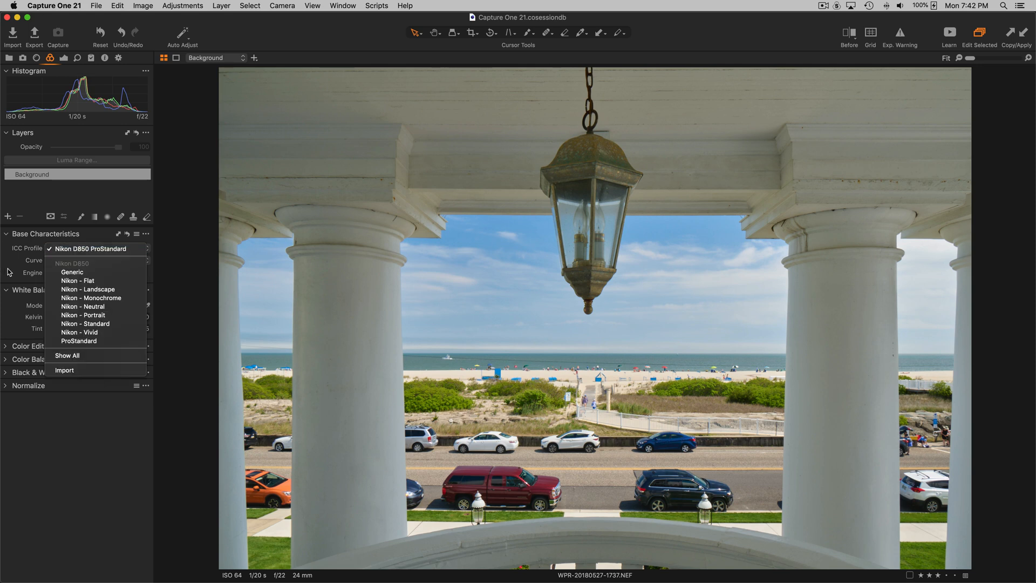
{"action": "mouse_move", "coordinate": [519, 324]}
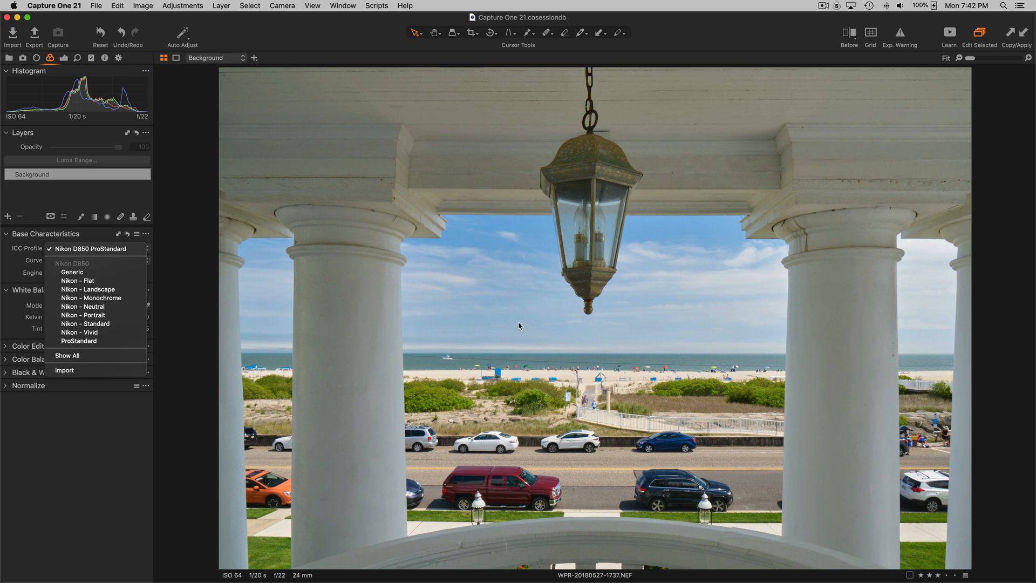
{"action": "mouse_move", "coordinate": [646, 299]}
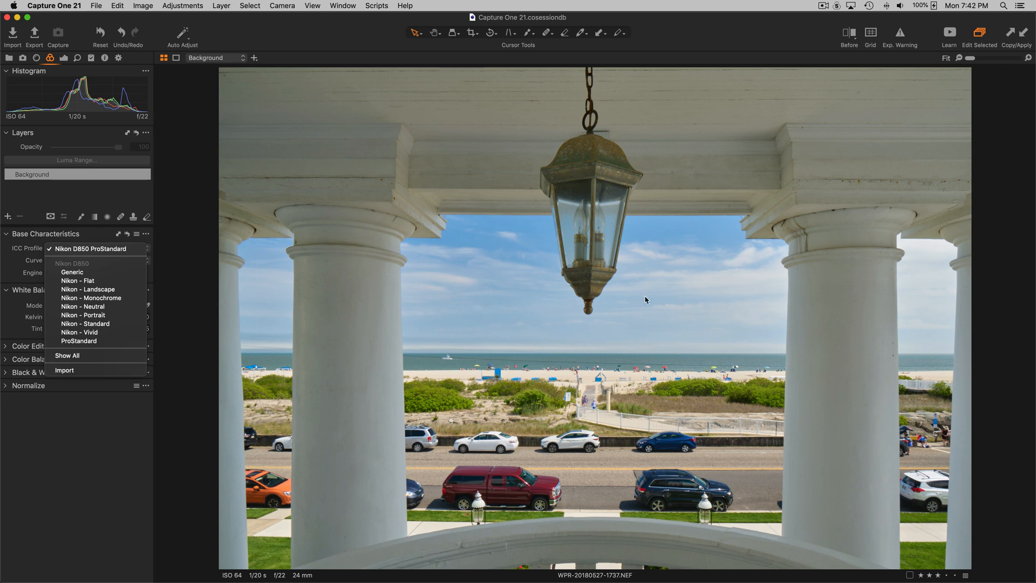
{"action": "mouse_move", "coordinate": [539, 314]}
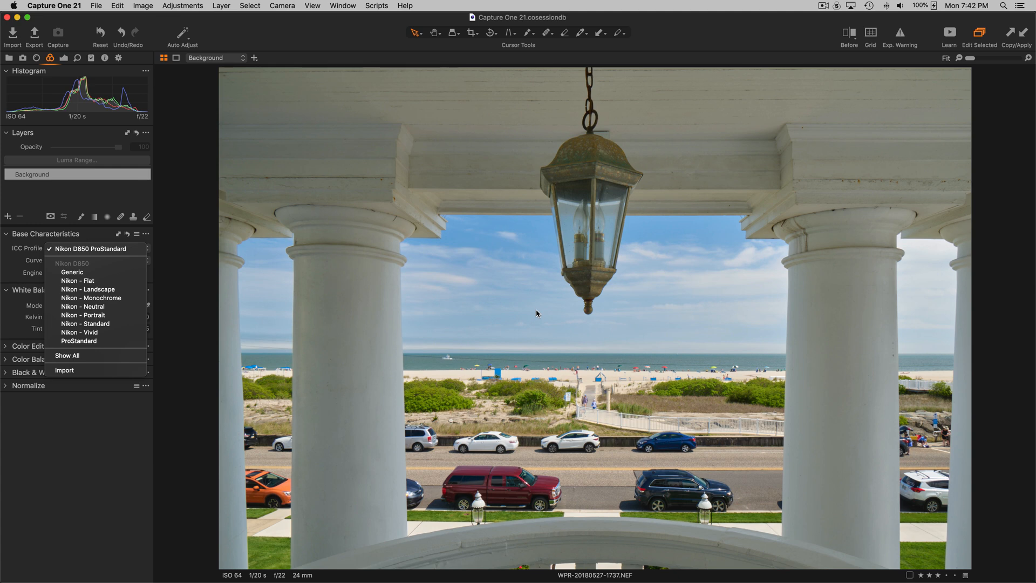
{"action": "mouse_move", "coordinate": [525, 318]}
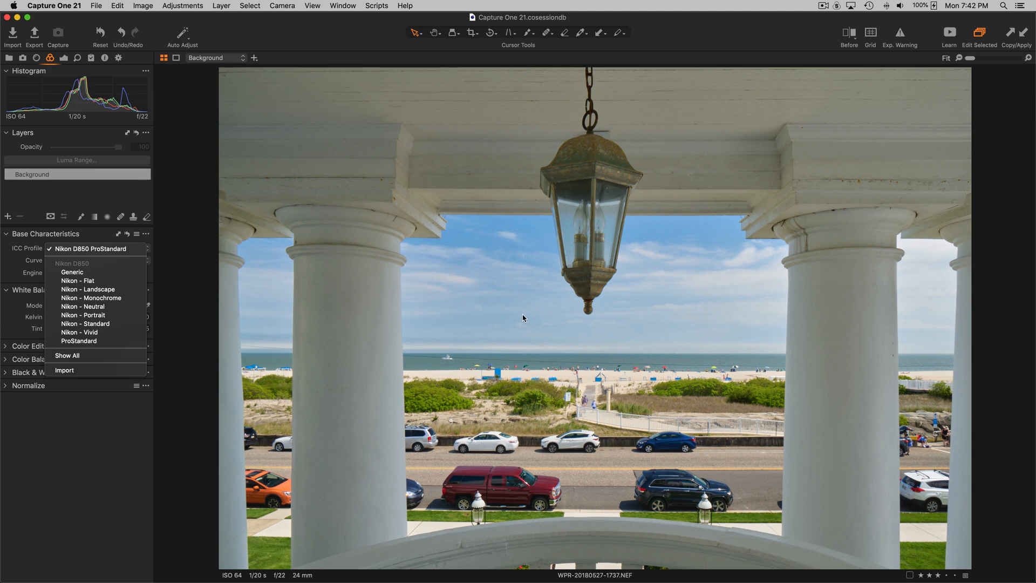
{"action": "mouse_move", "coordinate": [22, 271]}
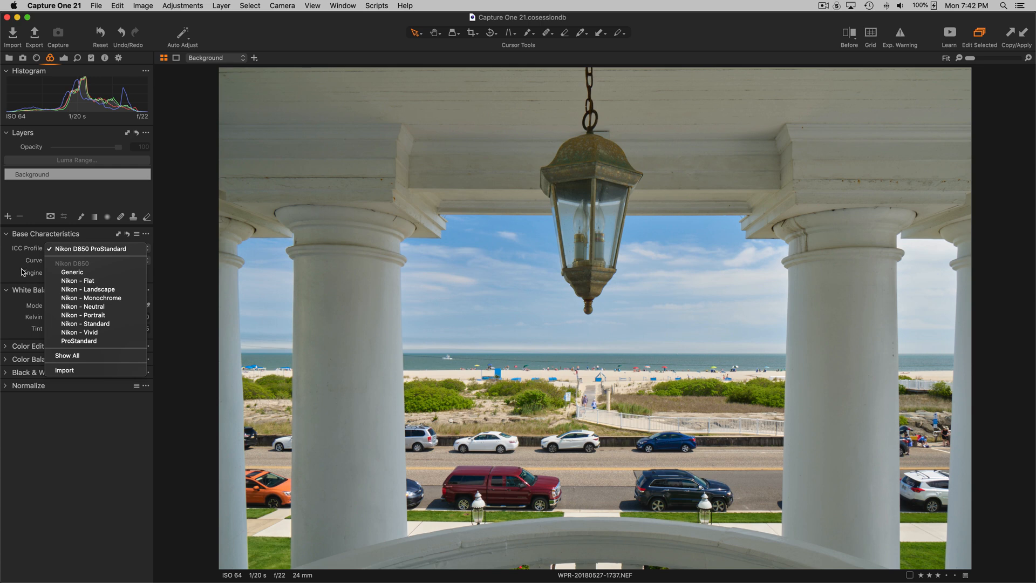
{"action": "mouse_move", "coordinate": [71, 272]}
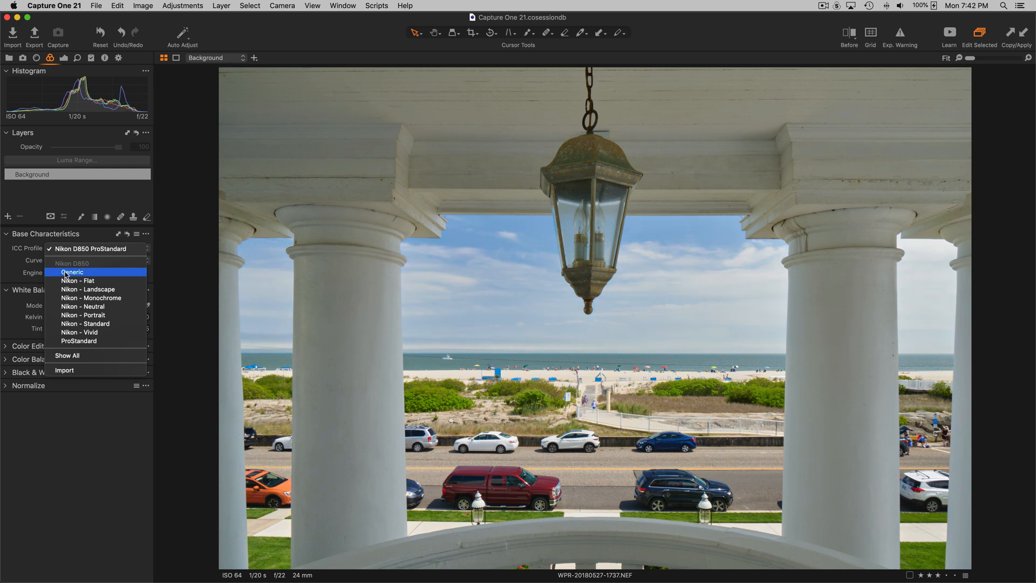
{"action": "mouse_move", "coordinate": [71, 271]}
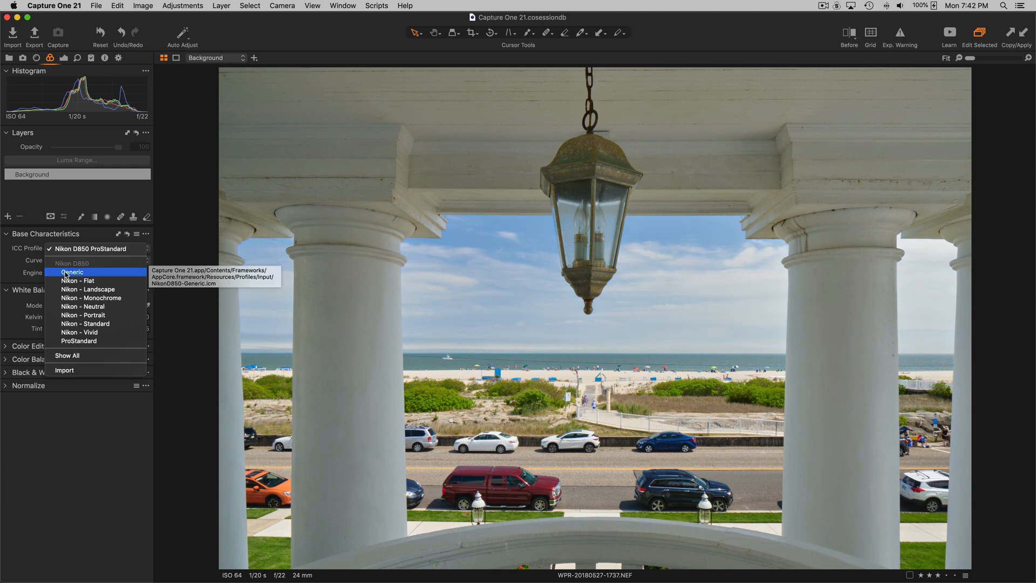
{"action": "mouse_move", "coordinate": [4, 273]}
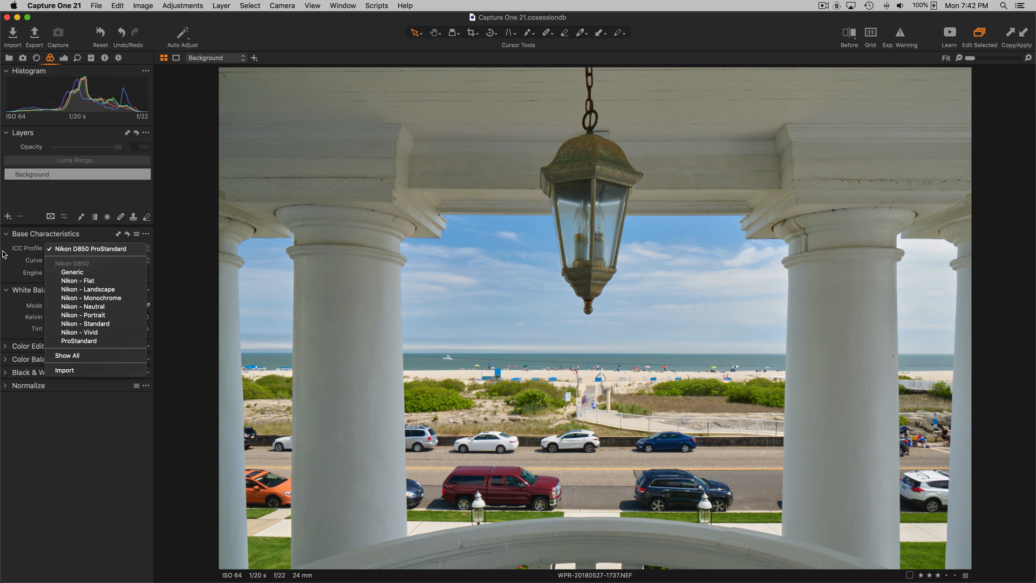
{"action": "mouse_move", "coordinate": [493, 328]}
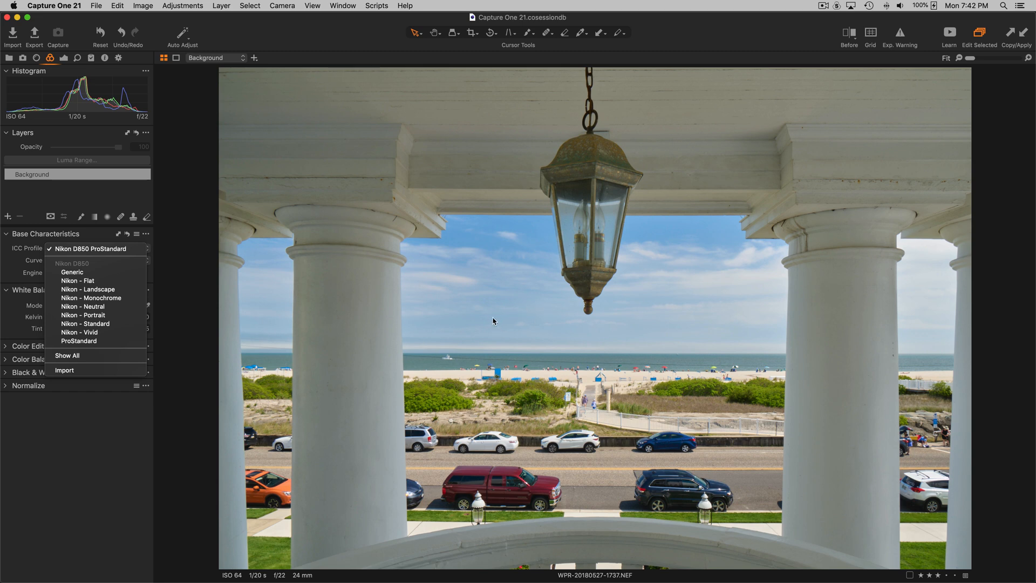
{"action": "mouse_move", "coordinate": [524, 306]}
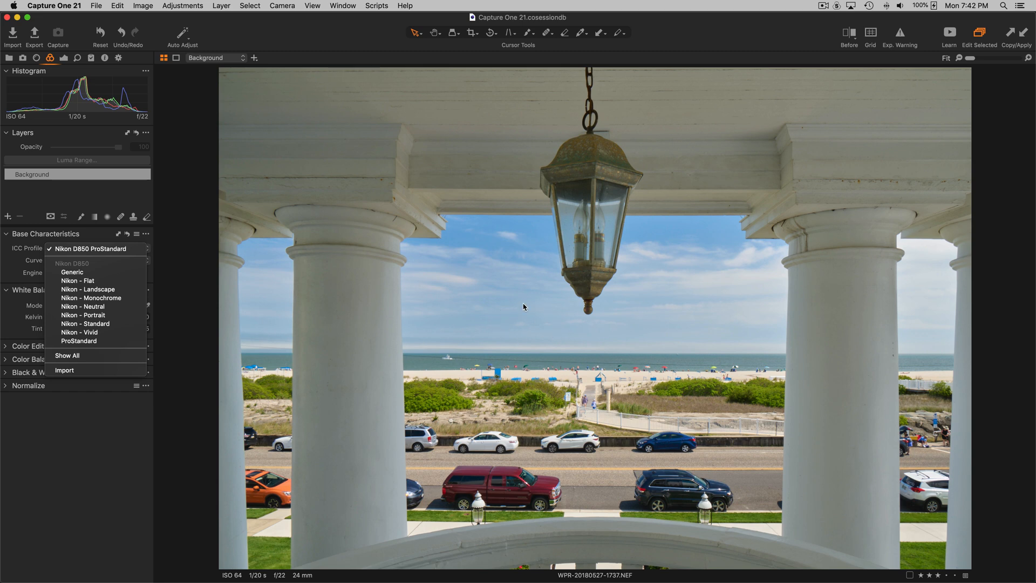
{"action": "mouse_move", "coordinate": [521, 310]}
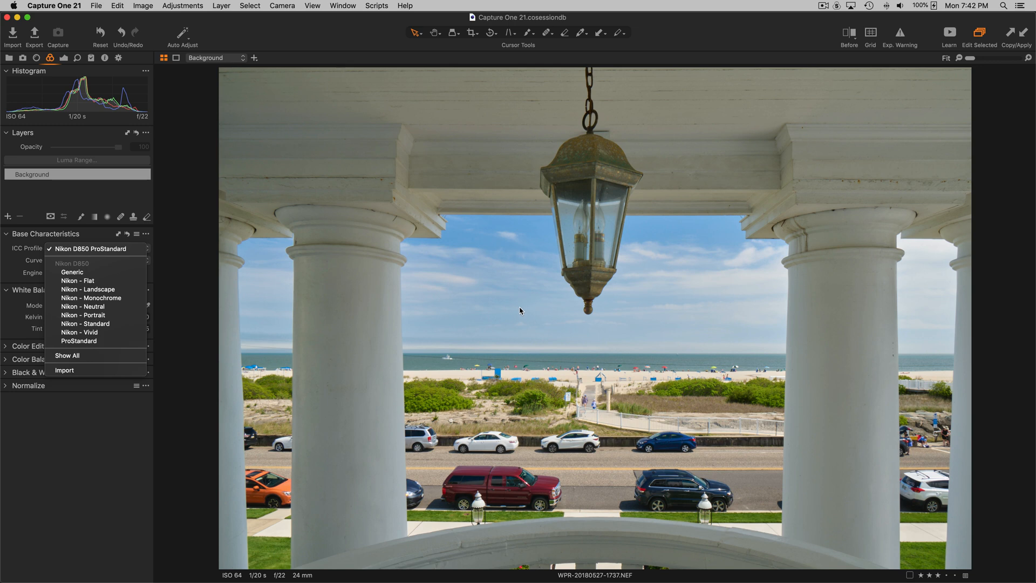
{"action": "mouse_move", "coordinate": [175, 277]}
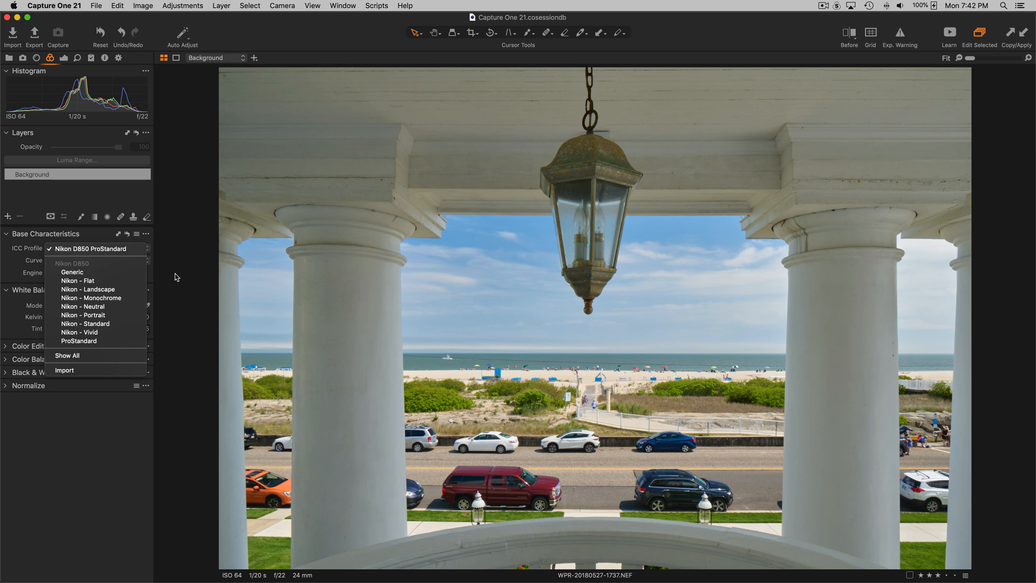
{"action": "mouse_move", "coordinate": [26, 255]}
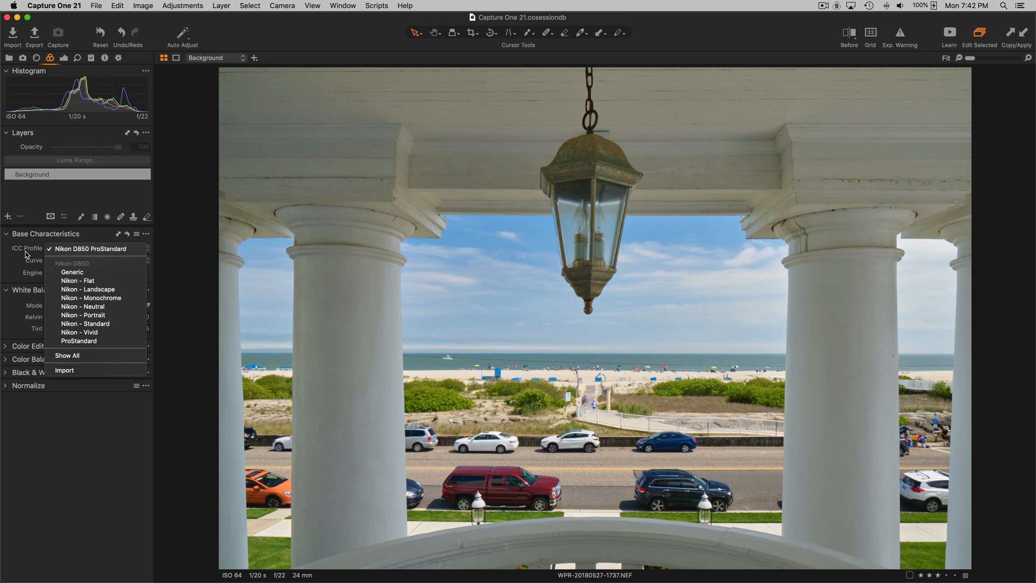
{"action": "left_click", "coordinate": [93, 248]}
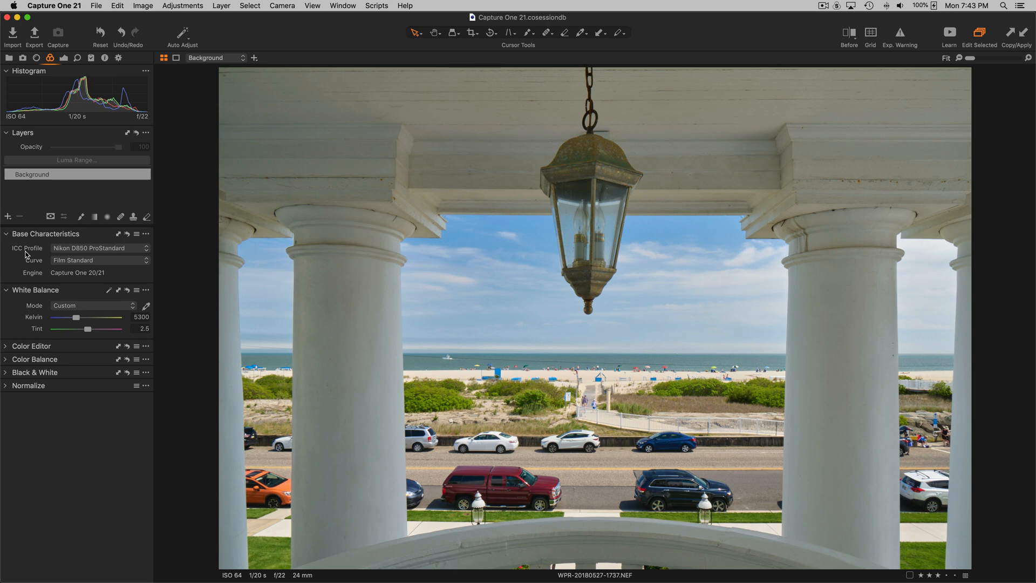
{"action": "mouse_move", "coordinate": [30, 252]}
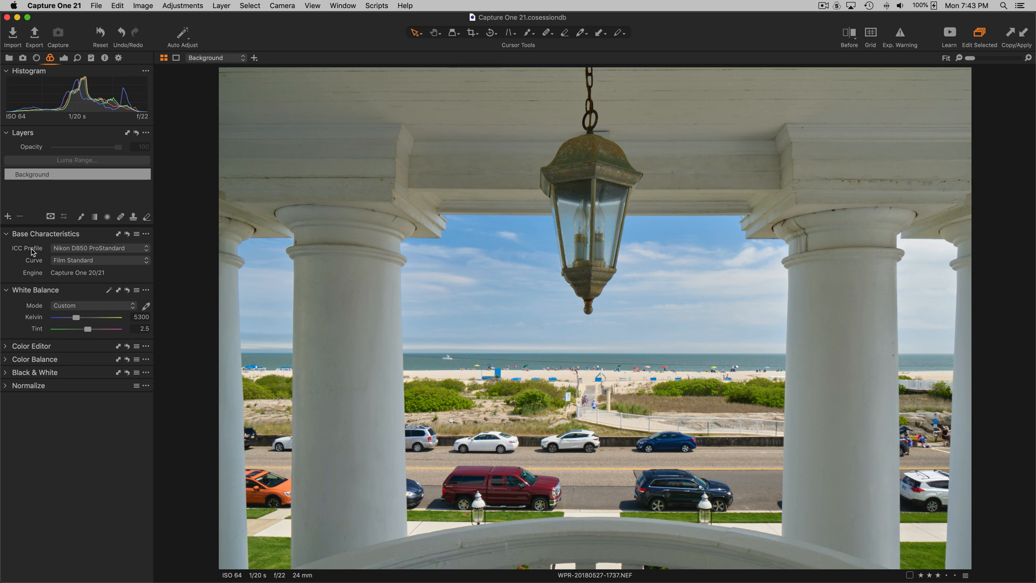